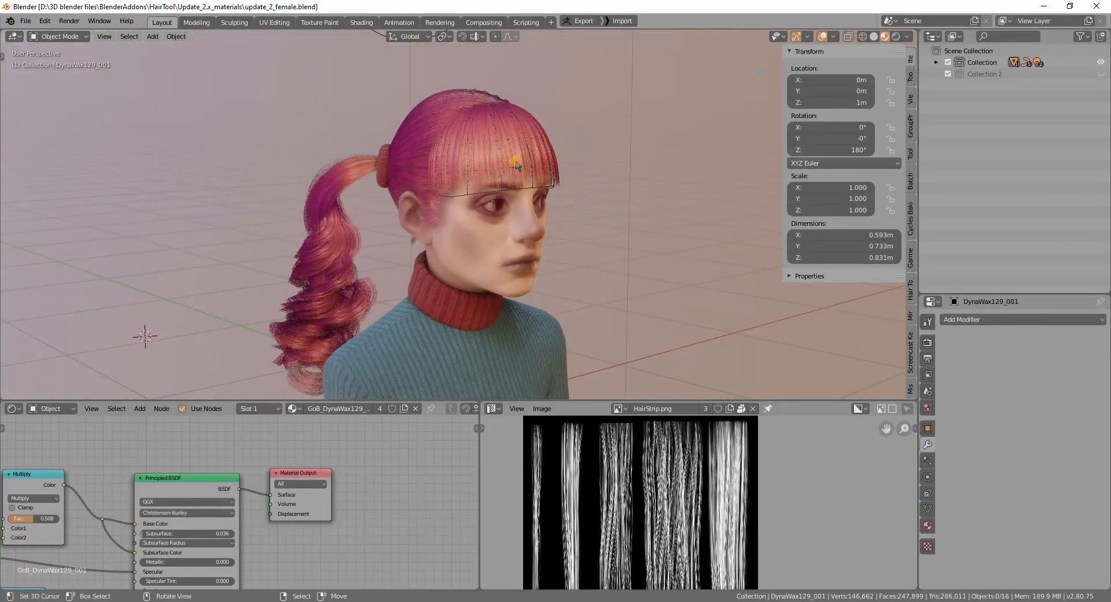
Open update_2_female_tutorial.blend, discarding changes, and enter Edit Mode on the Sphere scalp shell
{"action": "left_click_drag", "start_coordinate": [517, 167], "coordinate": [444, 179]}
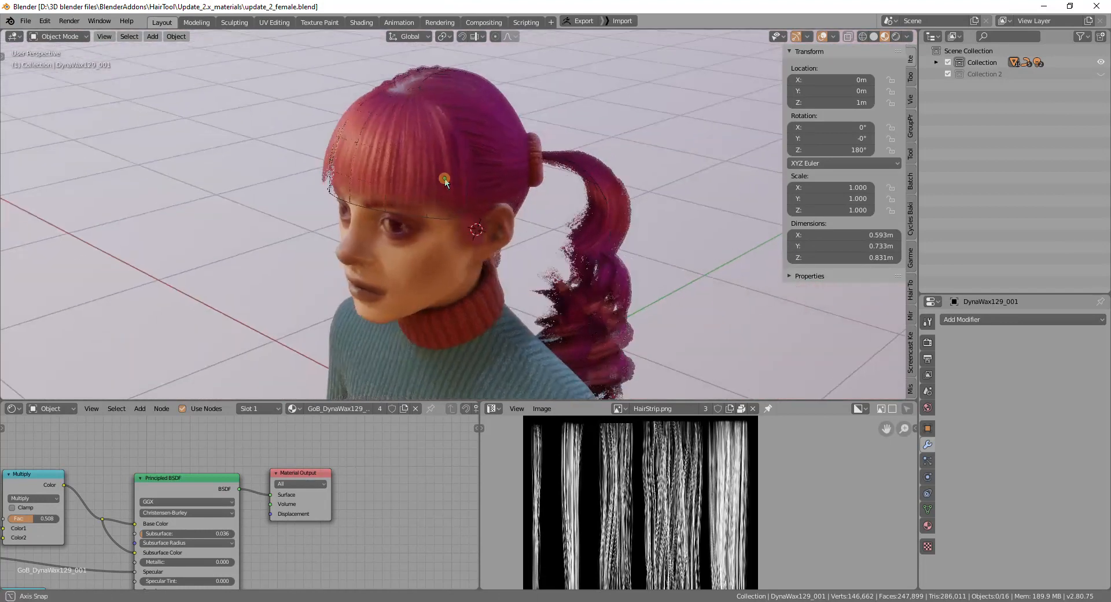
{"action": "left_click_drag", "start_coordinate": [445, 179], "coordinate": [410, 189]}
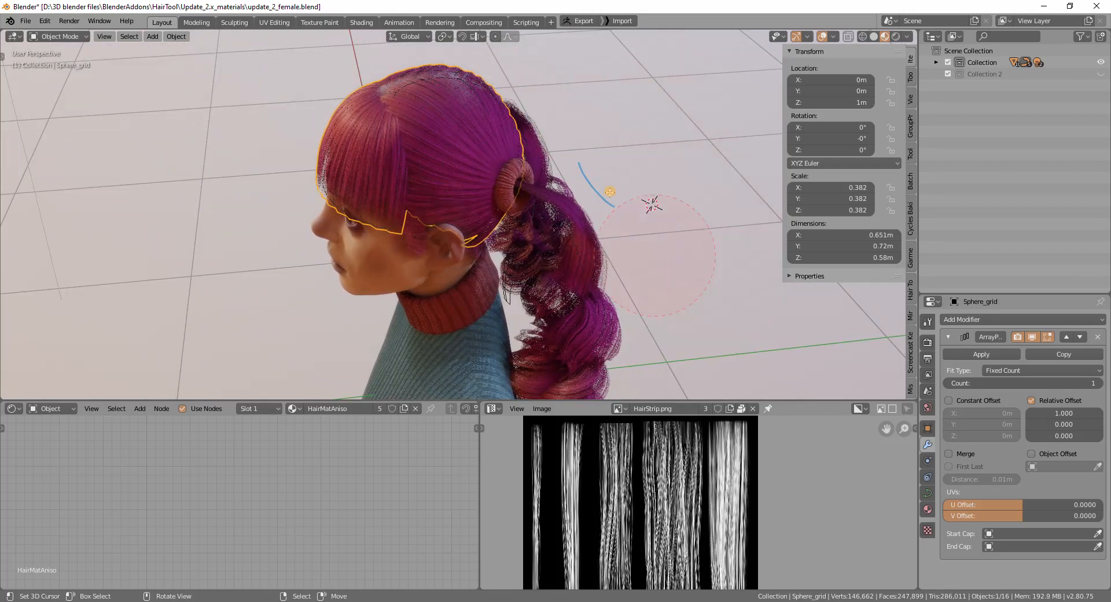
{"action": "left_click", "coordinate": [25, 21]}
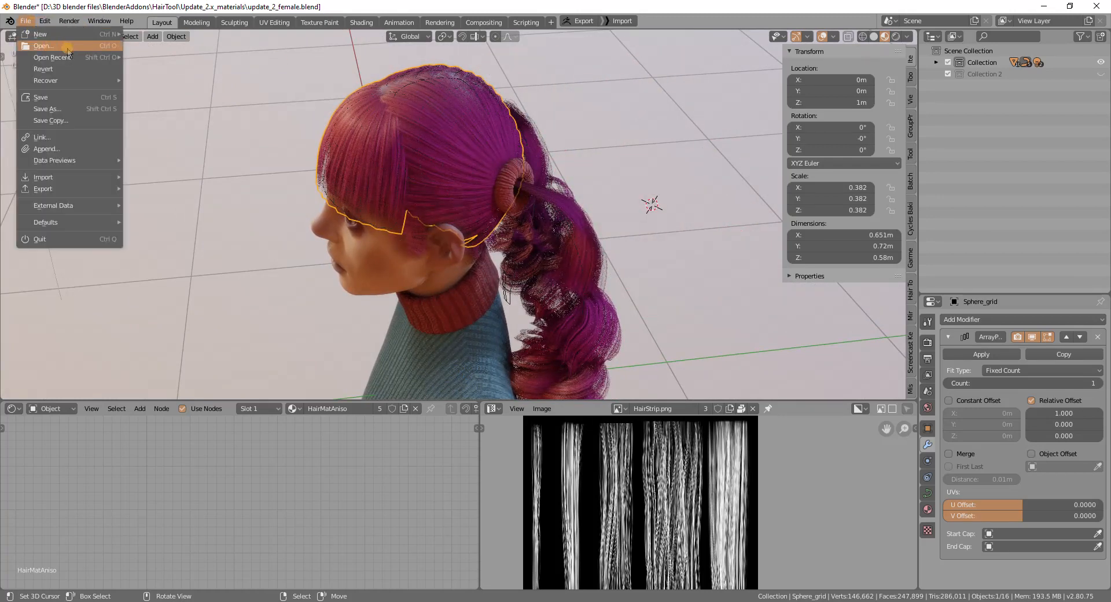
{"action": "left_click", "coordinate": [42, 45]}
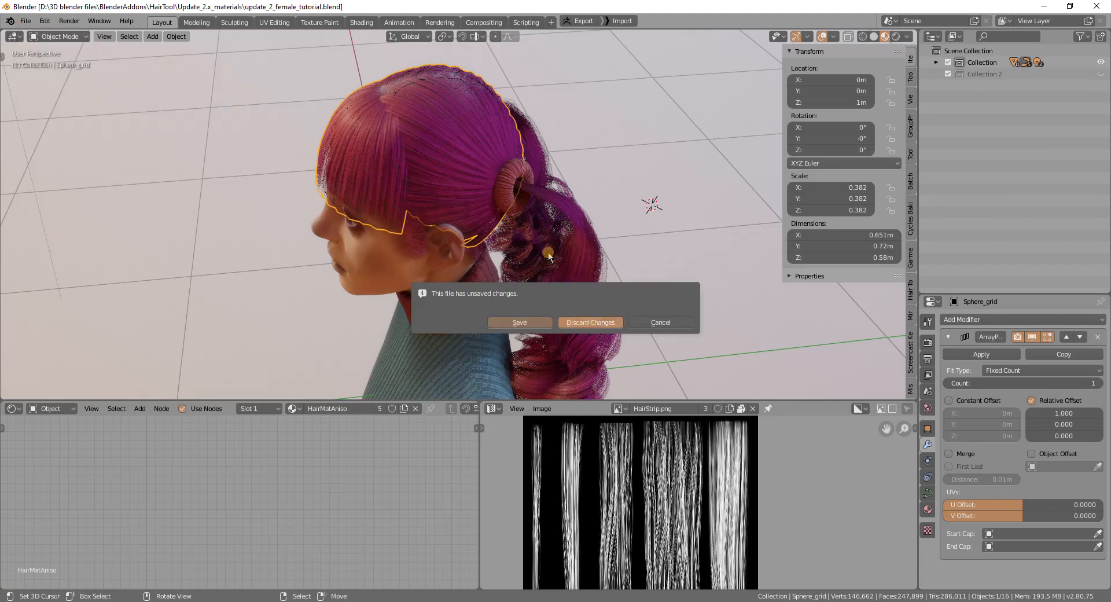
{"action": "left_click", "coordinate": [590, 321]}
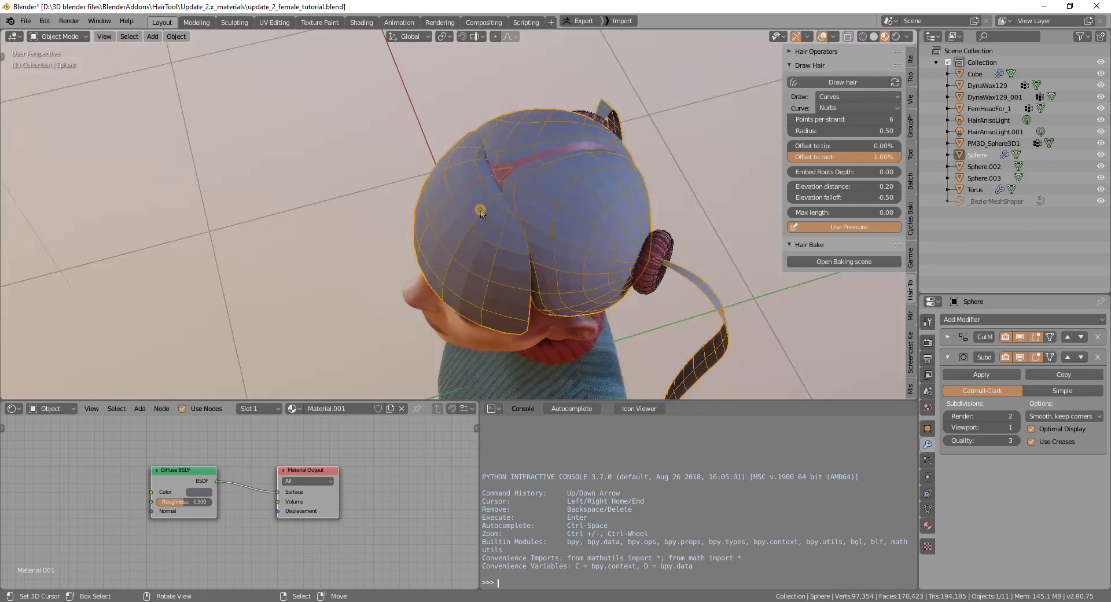
{"action": "key", "text": "Tab"}
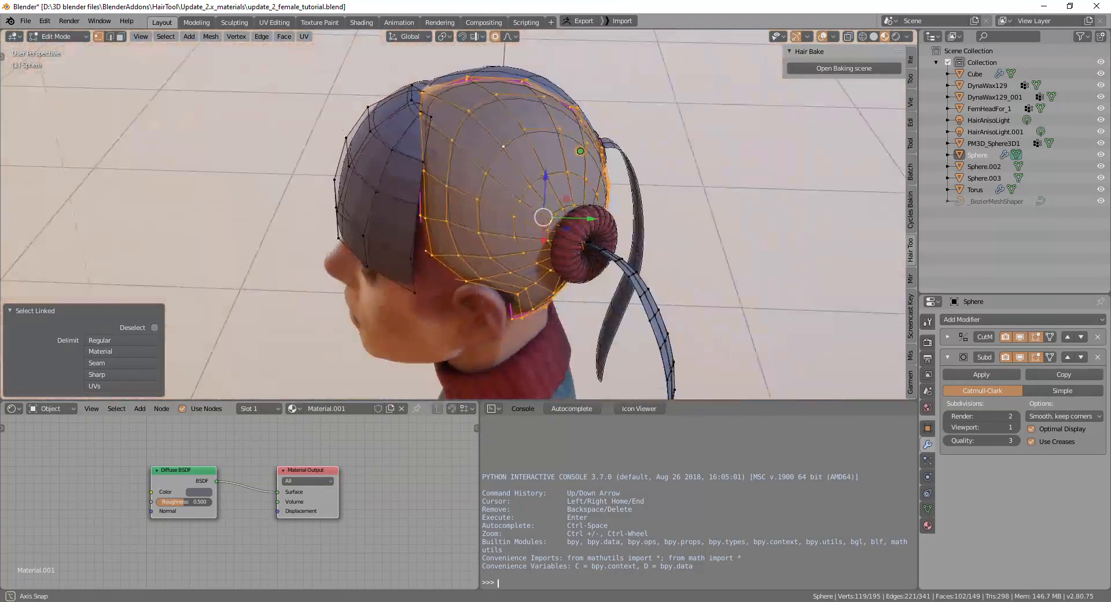
Add a UV sphere, delete part of its vertices, and move the cap against the head
{"action": "left_click", "coordinate": [152, 36]}
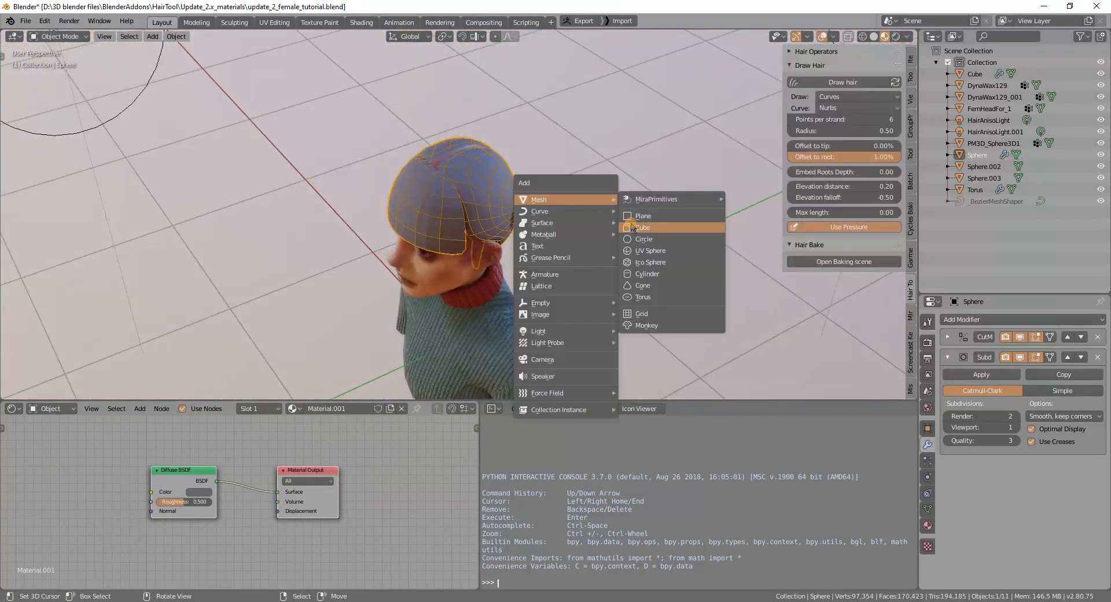
{"action": "mouse_move", "coordinate": [650, 250]}
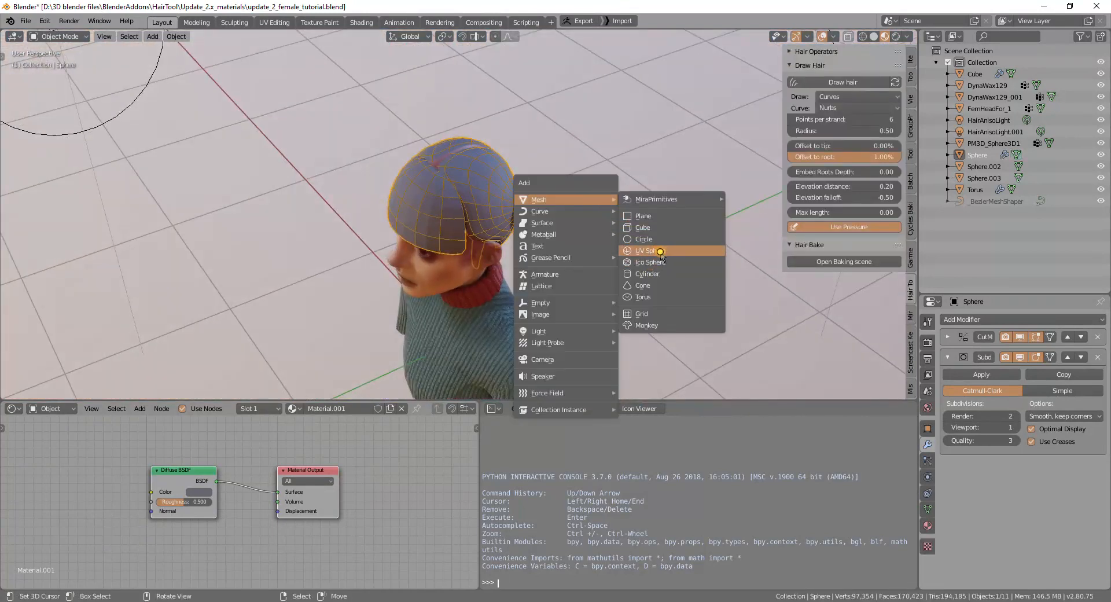
{"action": "left_click", "coordinate": [651, 250]}
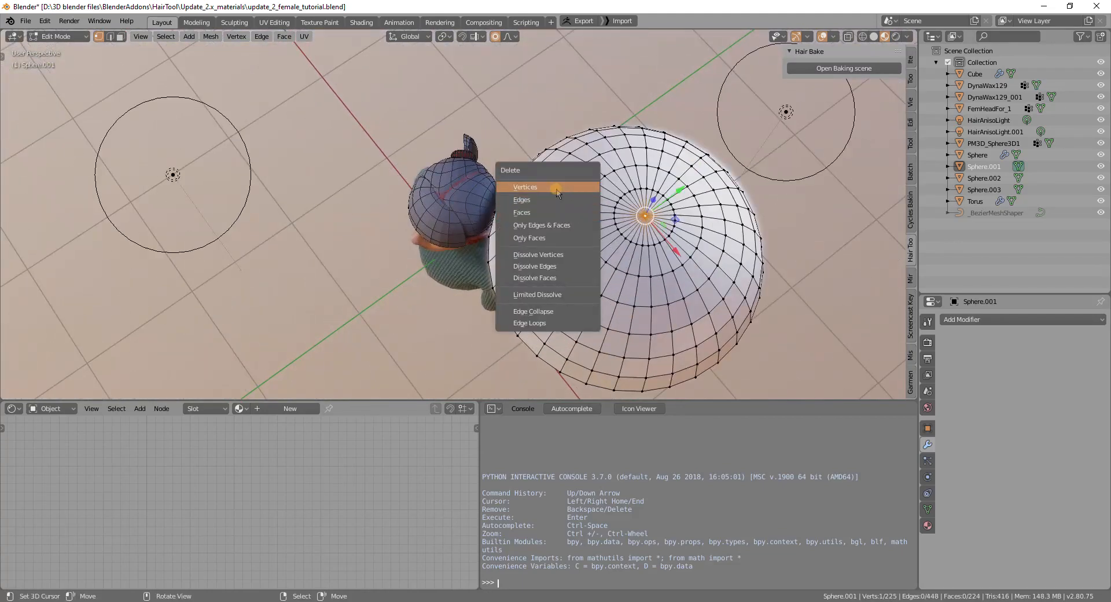
{"action": "left_click", "coordinate": [261, 35]}
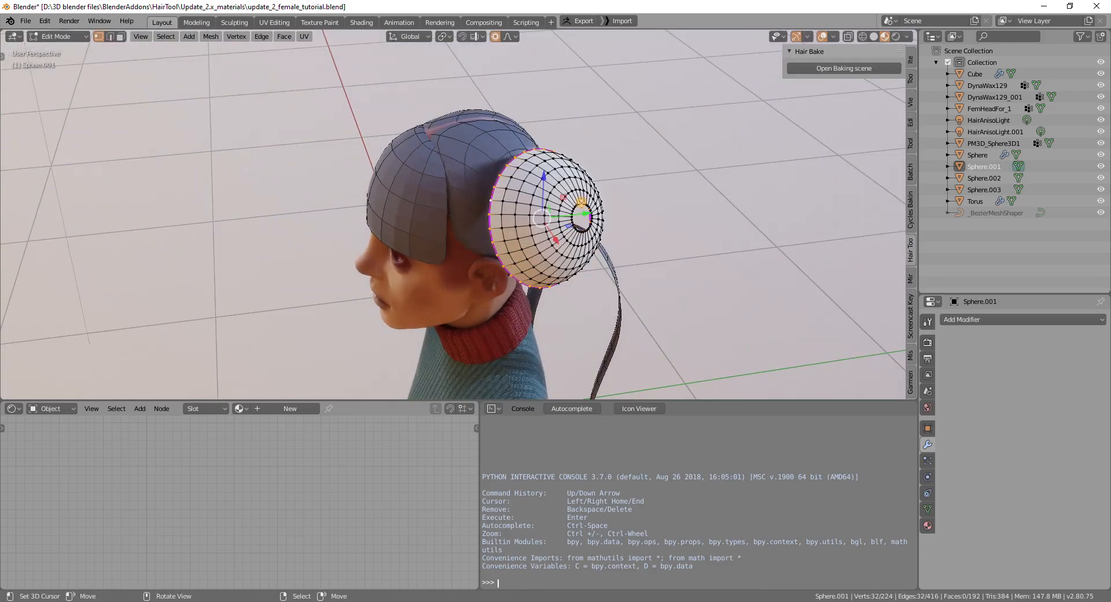
{"action": "key", "text": "g"}
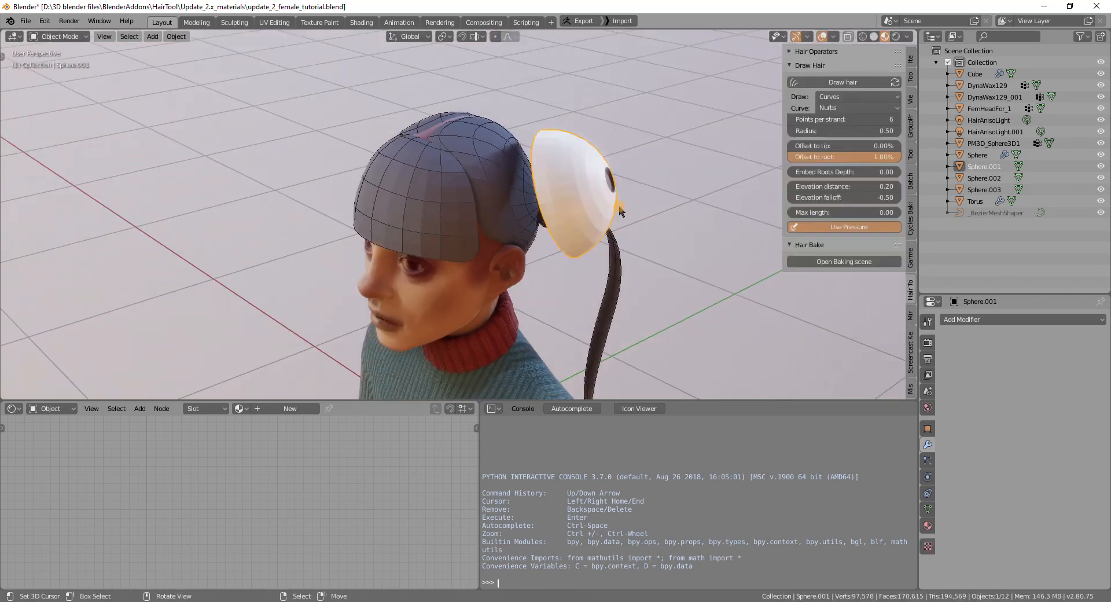
Orbit to look down on the Sphere scalp shell and its two side buns
{"action": "left_click_drag", "start_coordinate": [581, 191], "coordinate": [517, 220]}
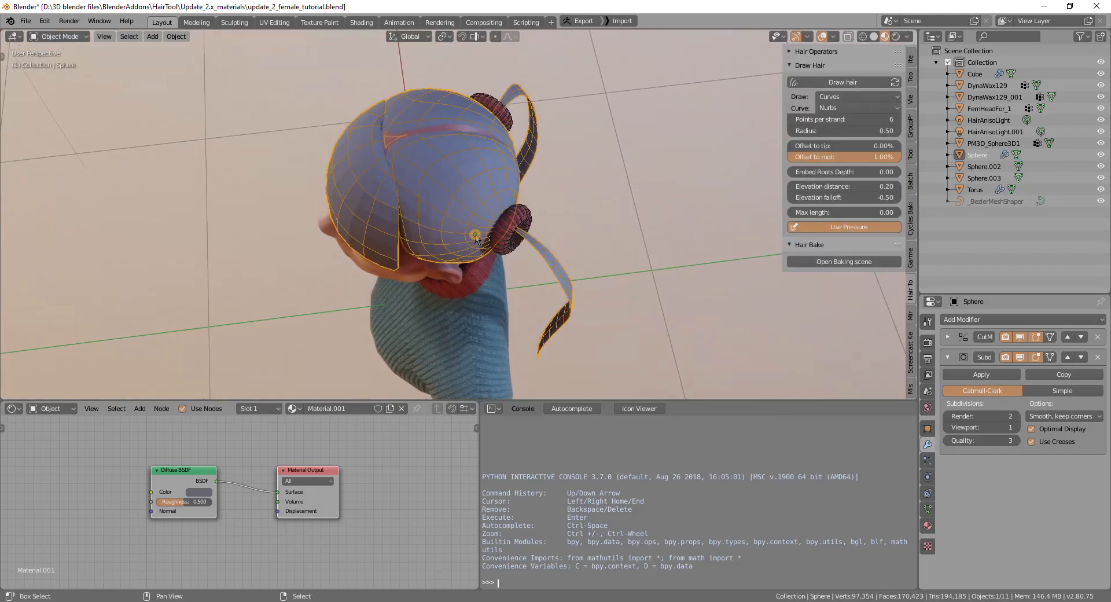
Orbit to the head's side and run Curves from grid surface to create Sphere_grid strands
{"action": "left_click_drag", "start_coordinate": [475, 234], "coordinate": [574, 152]}
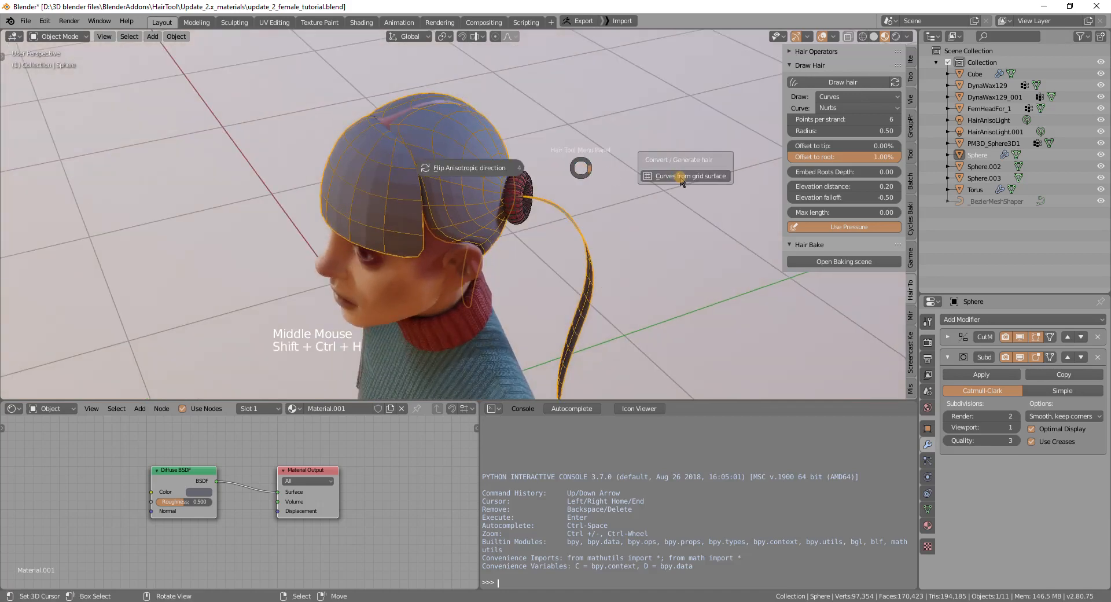
{"action": "mouse_move", "coordinate": [686, 176]}
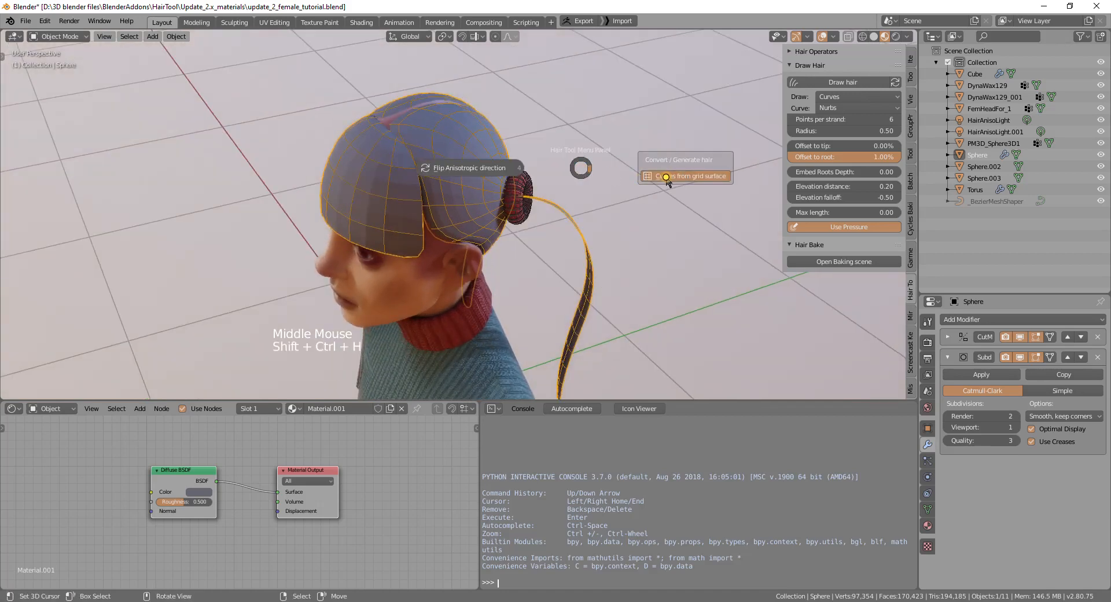
{"action": "left_click", "coordinate": [684, 176]}
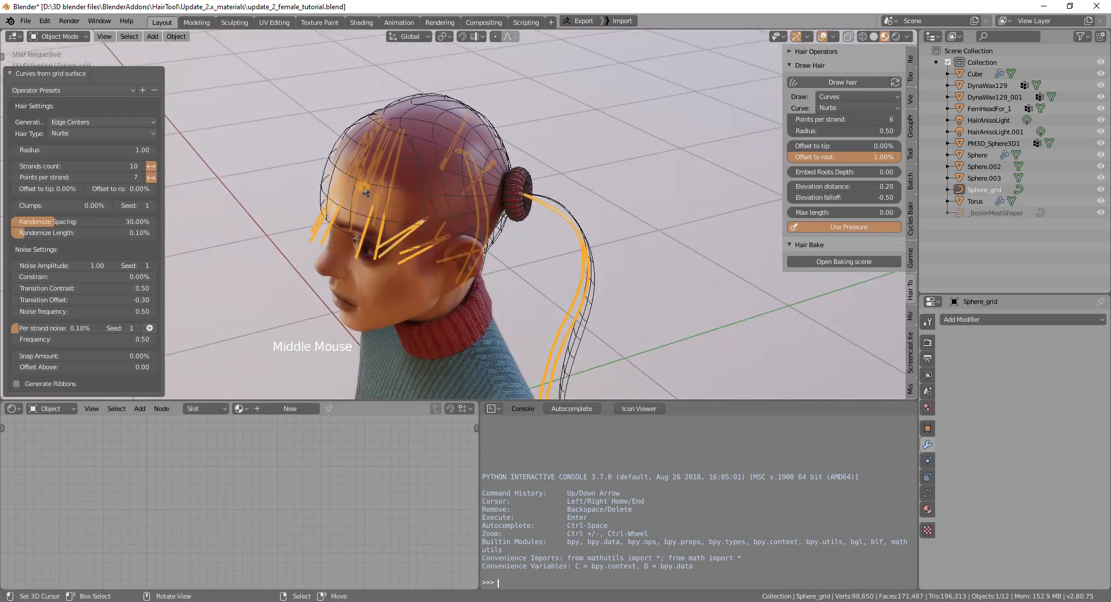
Regenerate Sphere_grid with 28 strands, 20 points per strand and 0 noise amplitude
{"action": "key", "text": "Tab"}
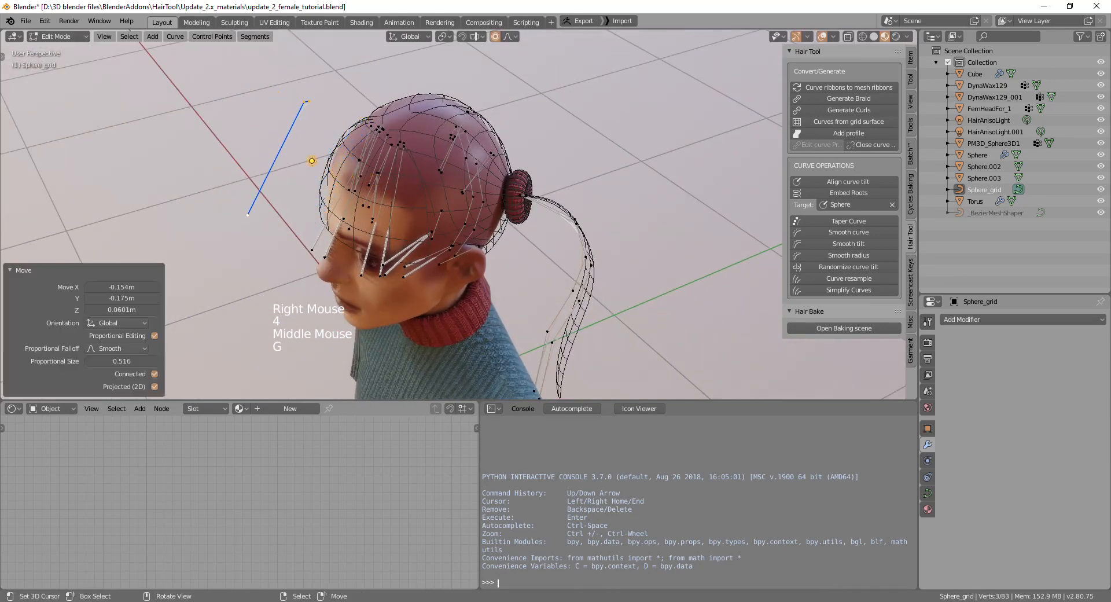
{"action": "key", "text": "Tab"}
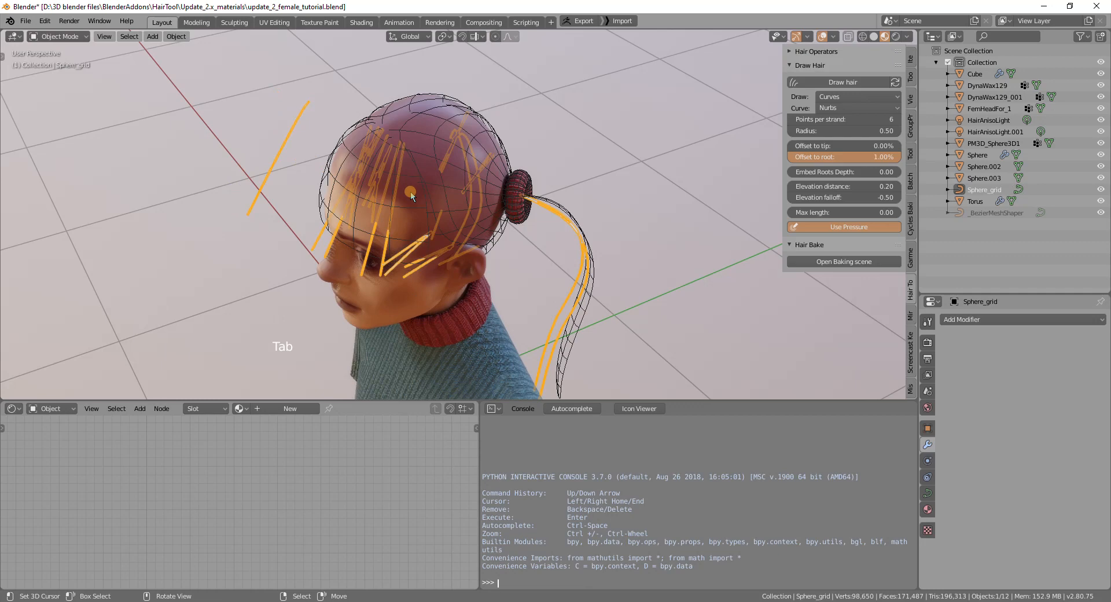
{"action": "key", "text": "shift+ctrl+h"}
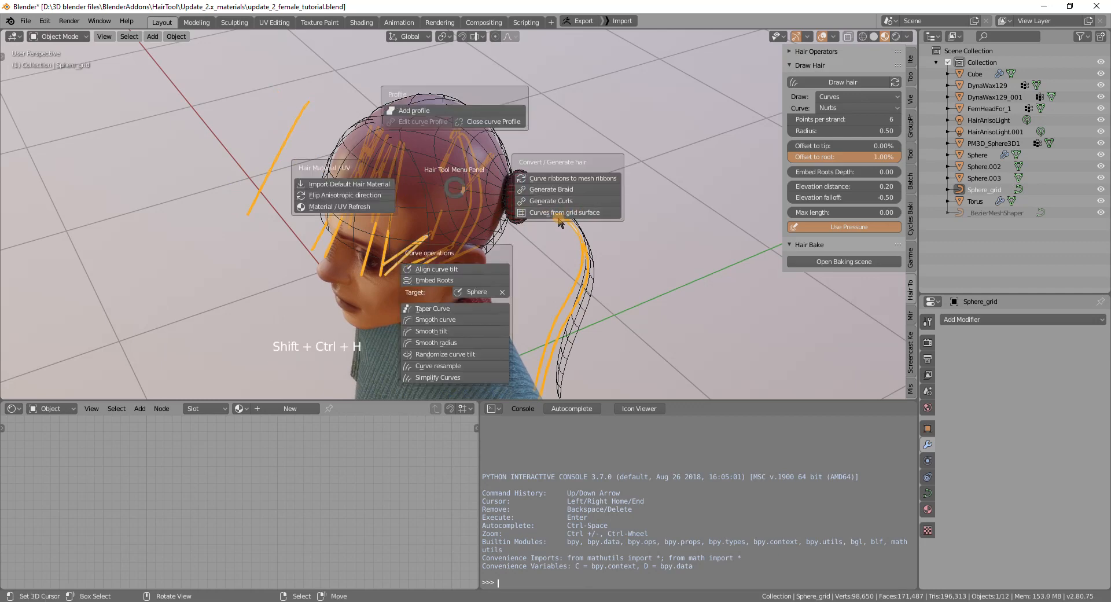
{"action": "left_click", "coordinate": [565, 212]}
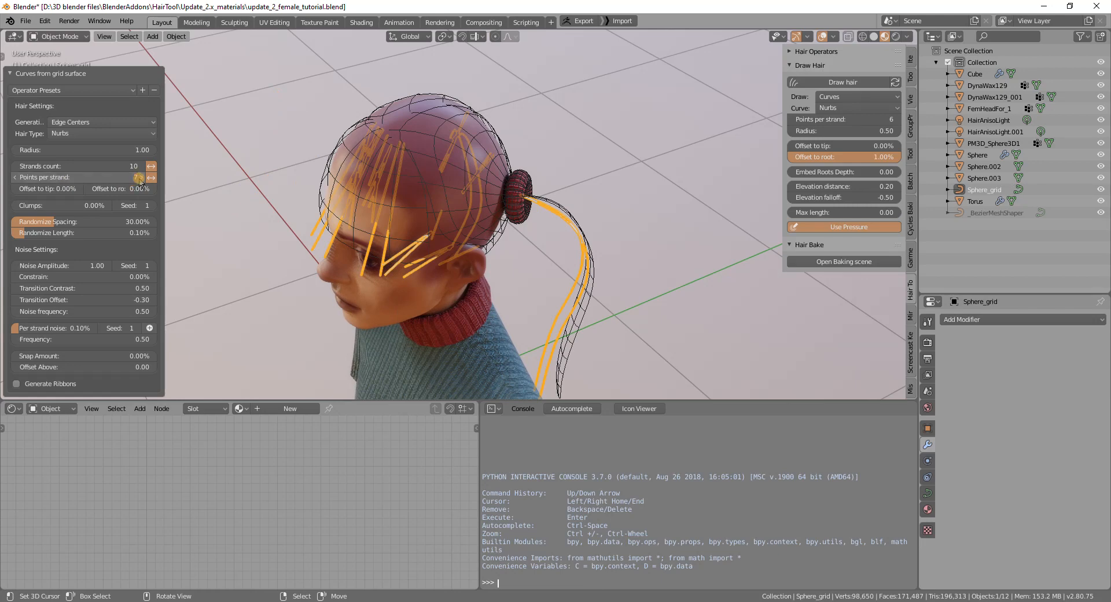
{"action": "left_click", "coordinate": [149, 177]}
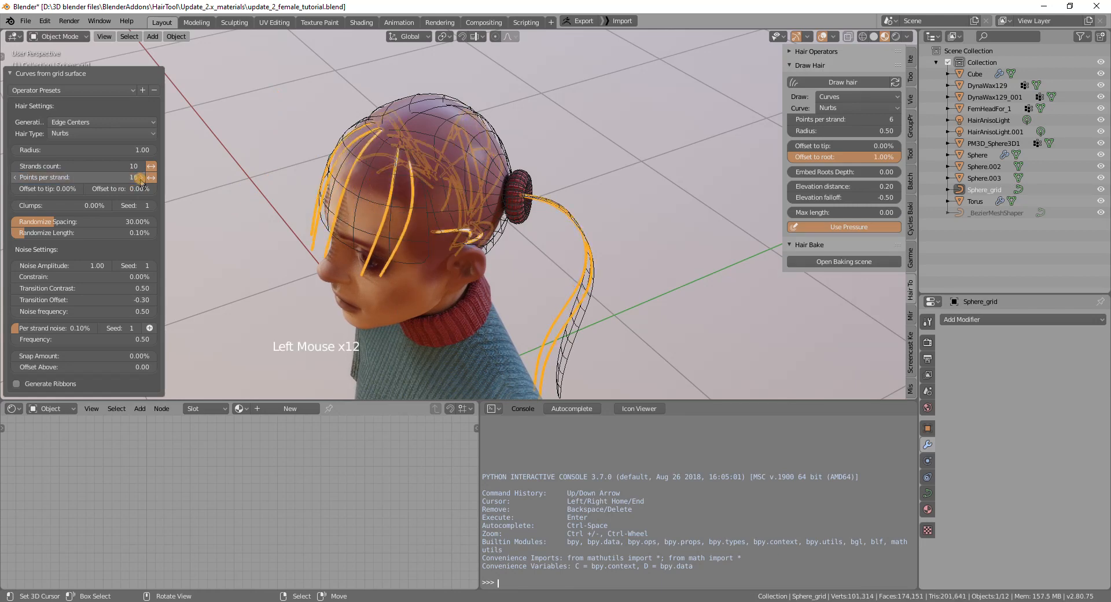
{"action": "left_click", "coordinate": [142, 178]}
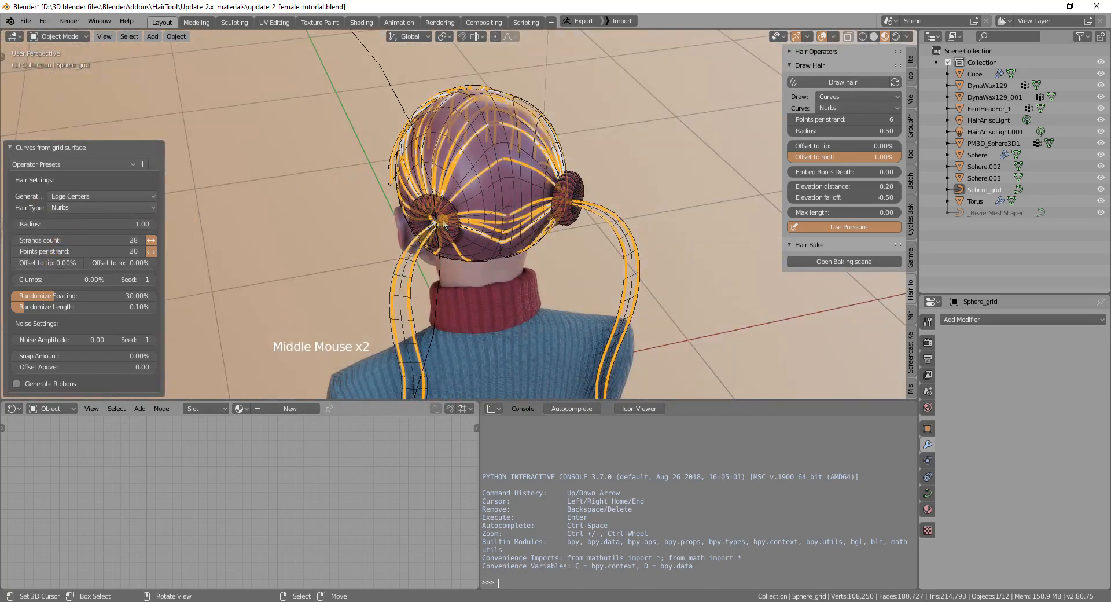
{"action": "scroll", "scroll_direction": "up", "scroll_amount": 3}
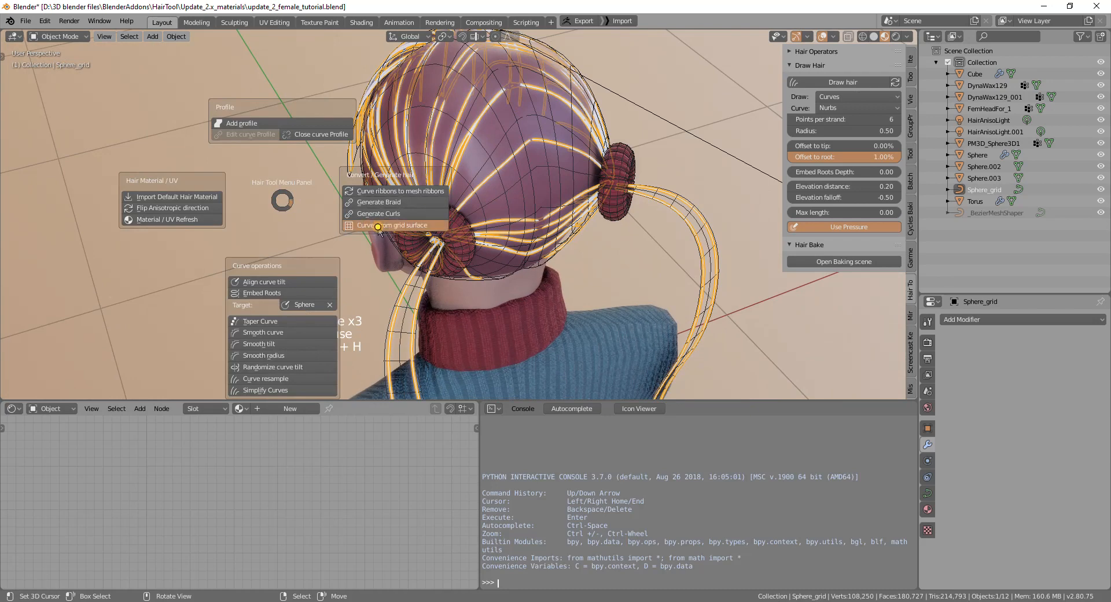
Regenerate the curves with 1% spacing randomness and 22 points per strand, checking the points
{"action": "left_click", "coordinate": [395, 225]}
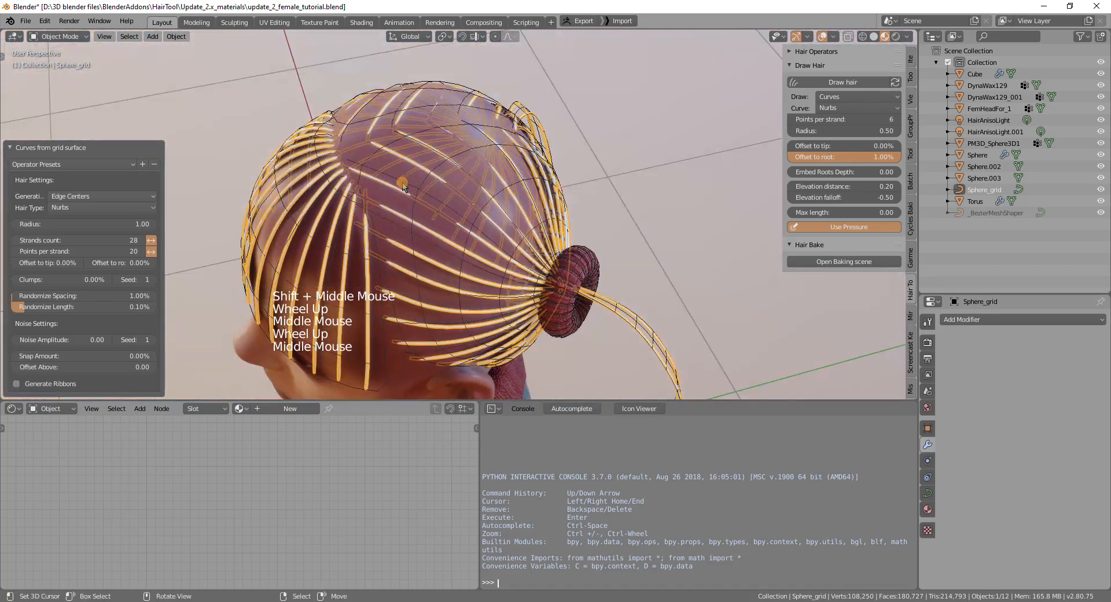
{"action": "key", "text": "Tab"}
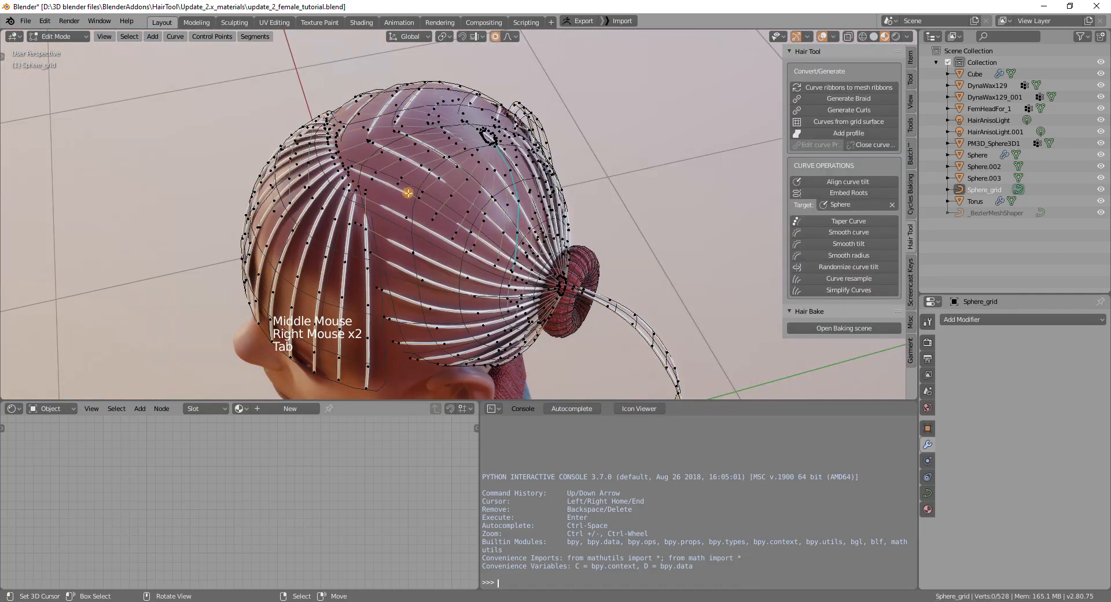
{"action": "key", "text": "Tab"}
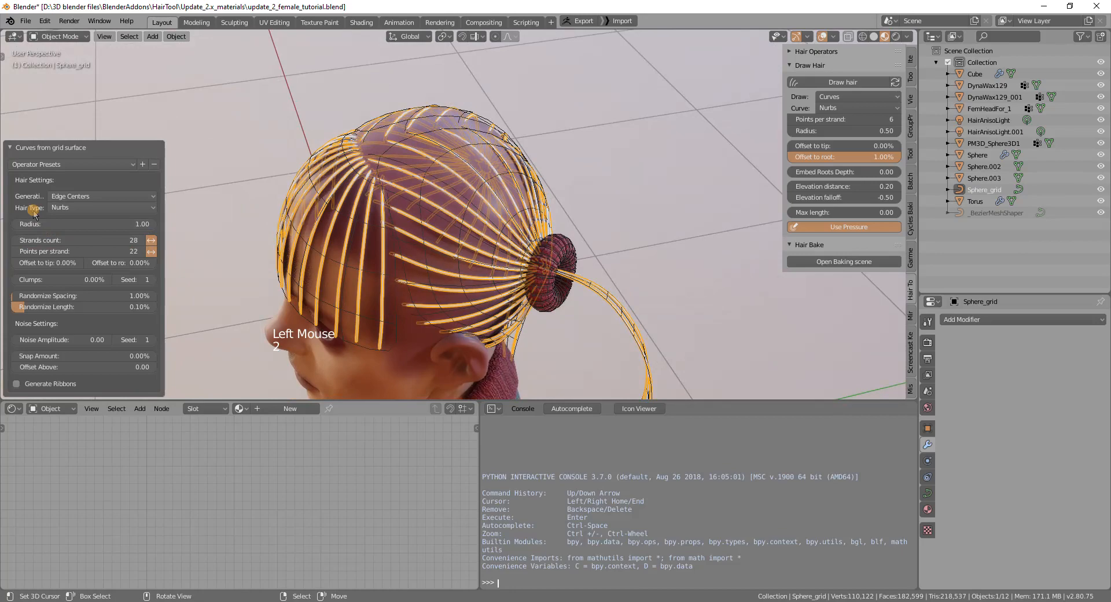
Change the hair type, add a strand profile and apply the HairMatAniso material
{"action": "left_click", "coordinate": [138, 251]}
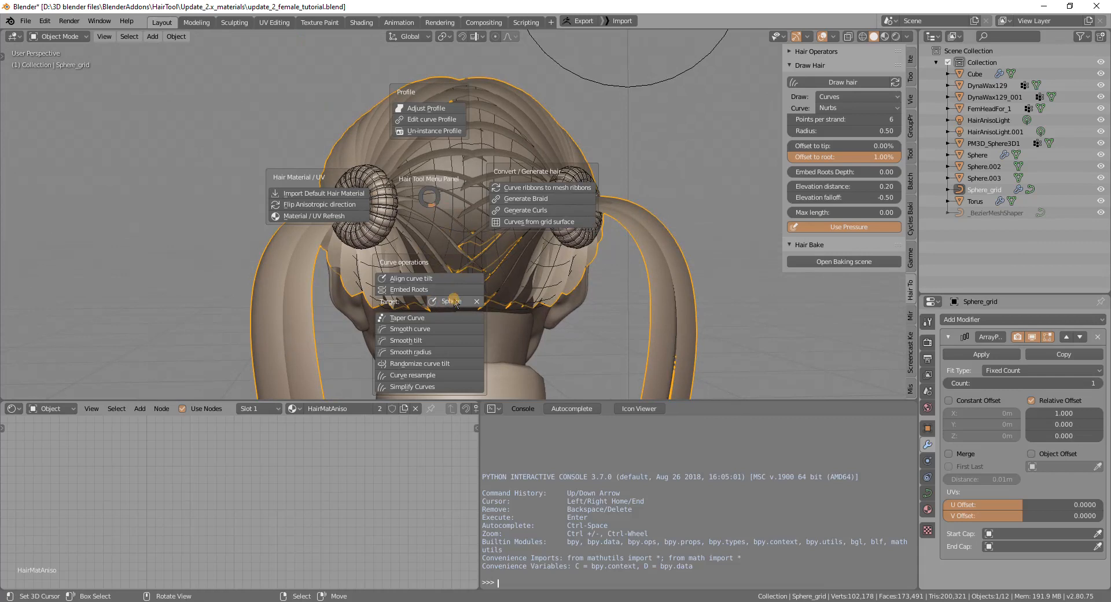
Dismiss the pie menu, align the hair curves' tilt, then open the lower-left editor type list
{"action": "right_click", "coordinate": [454, 218]}
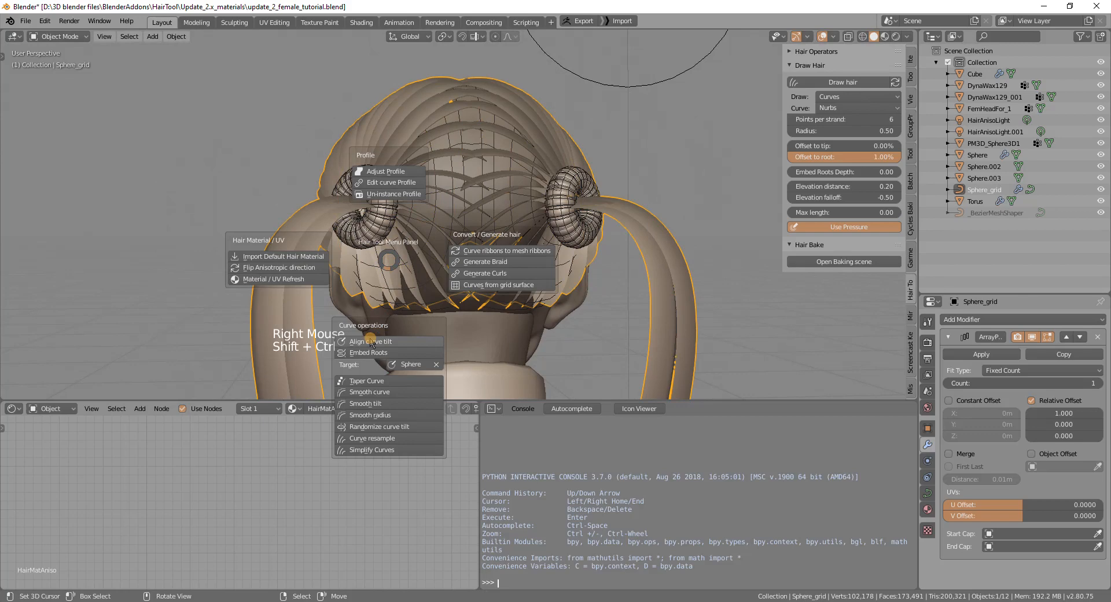
{"action": "left_click", "coordinate": [369, 341]}
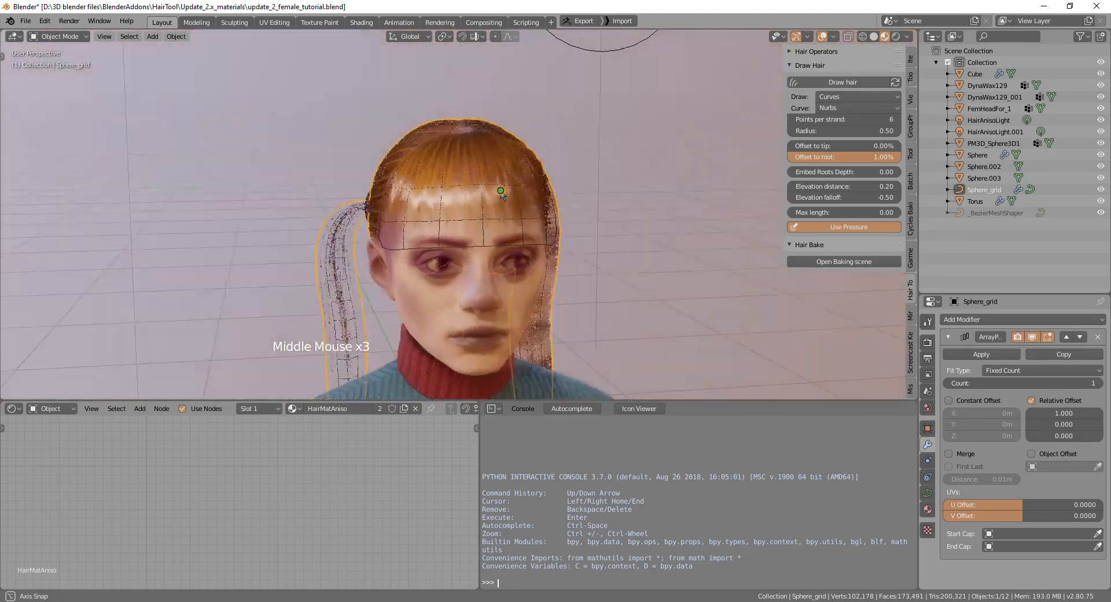
{"action": "scroll", "scroll_direction": "up", "scroll_amount": 3}
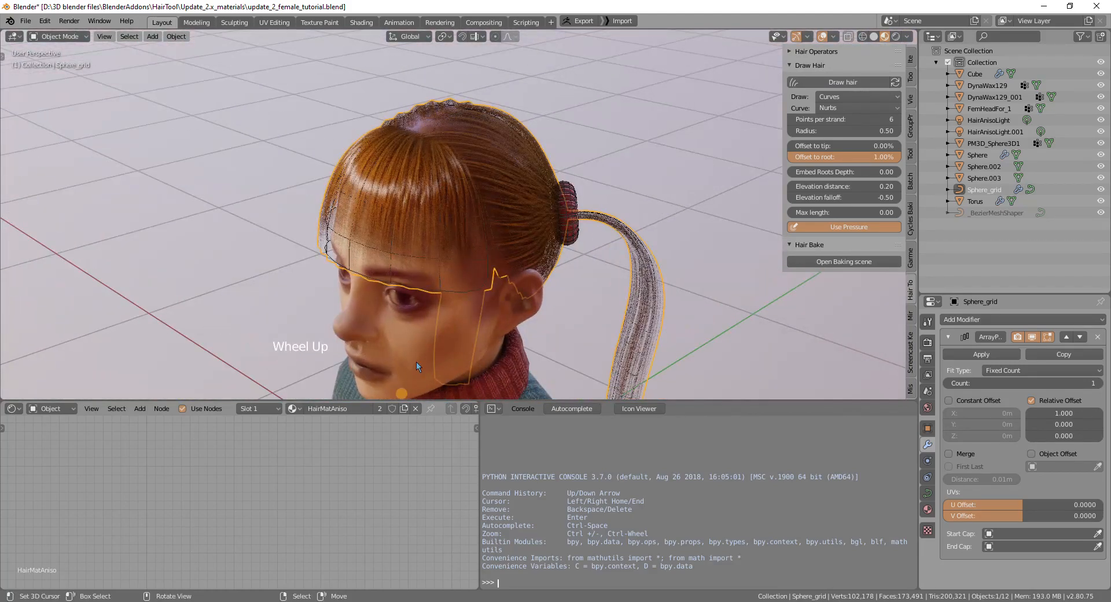
{"action": "left_click", "coordinate": [13, 409]}
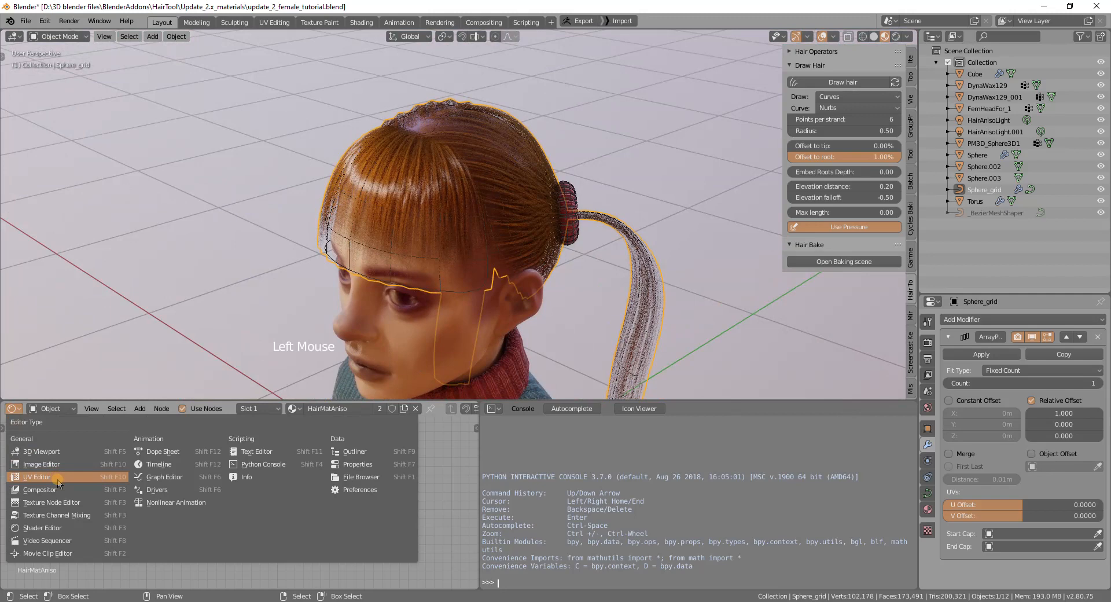
Switch to the UV Editor and run Draw UV's for Hair over HairStrip.png's right column
{"action": "left_click", "coordinate": [41, 464]}
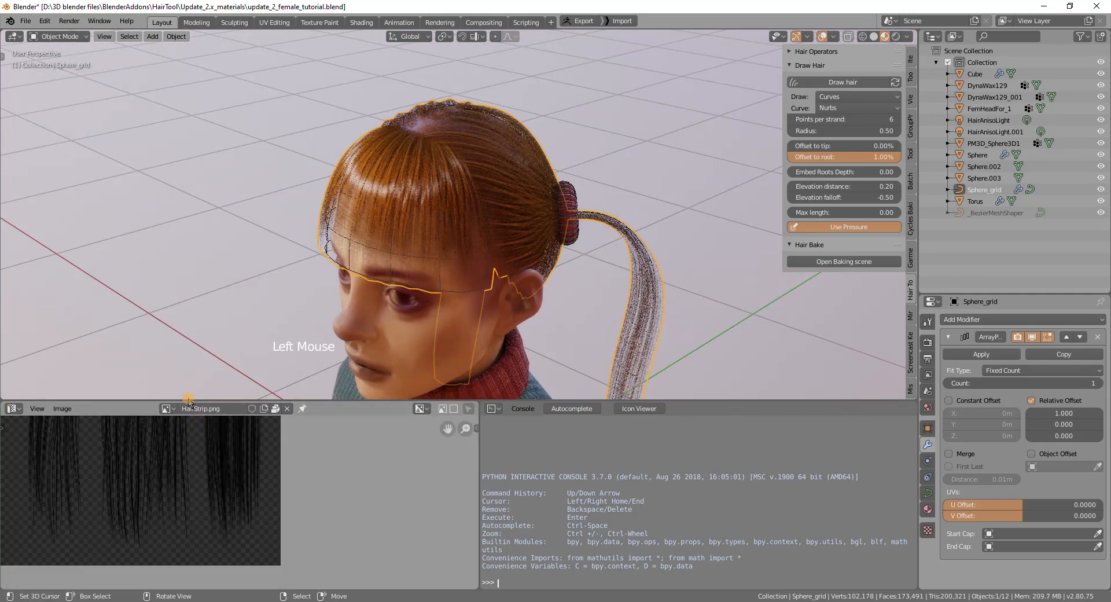
{"action": "scroll", "scroll_direction": "down", "scroll_amount": 3}
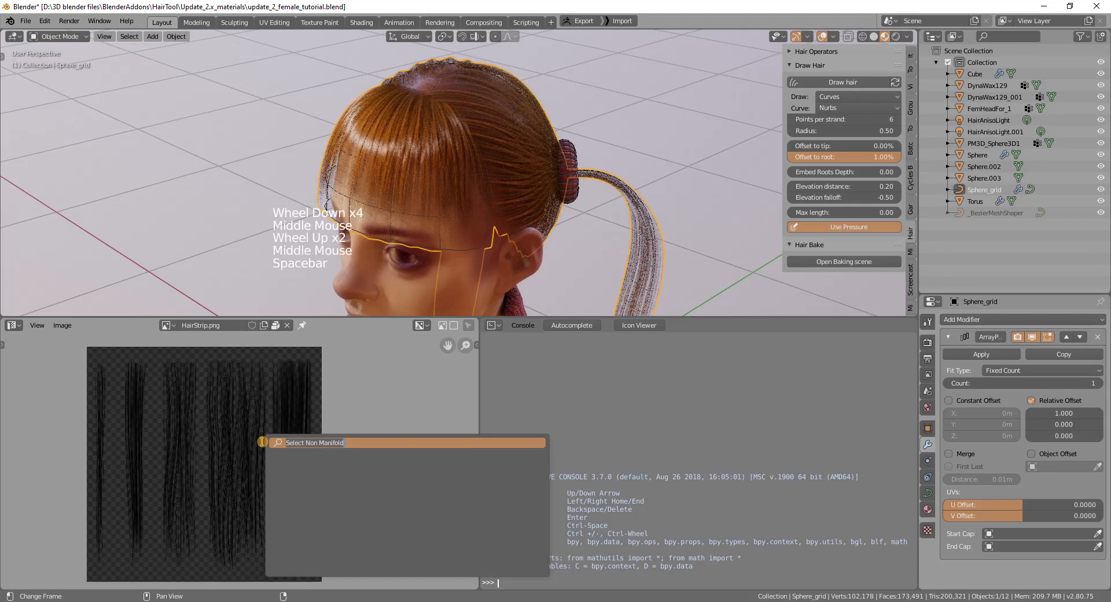
{"action": "type", "text": "uv h"}
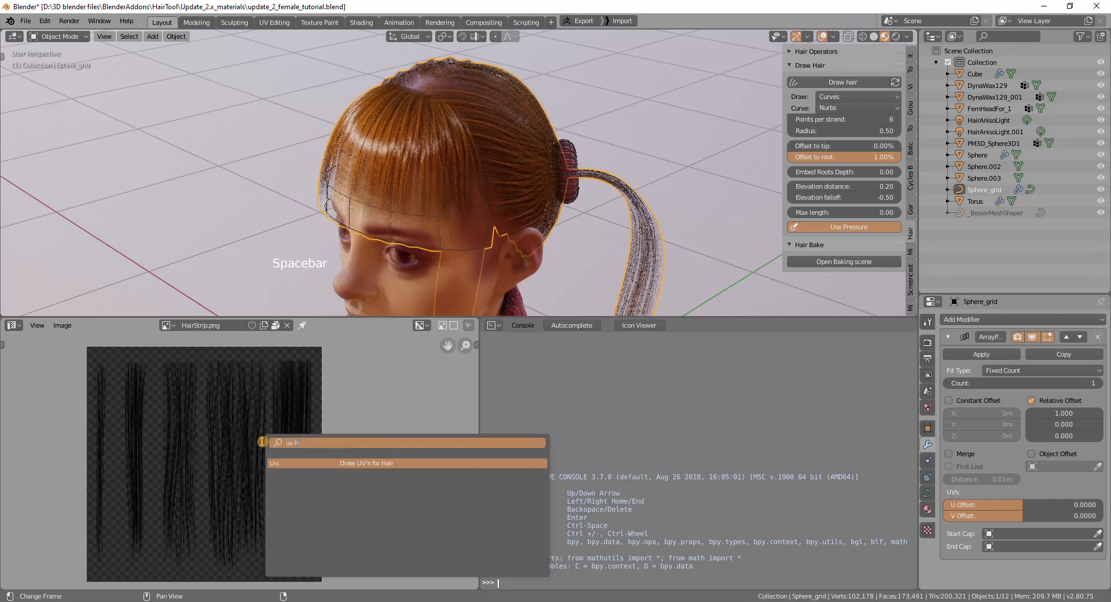
{"action": "left_click", "coordinate": [366, 462]}
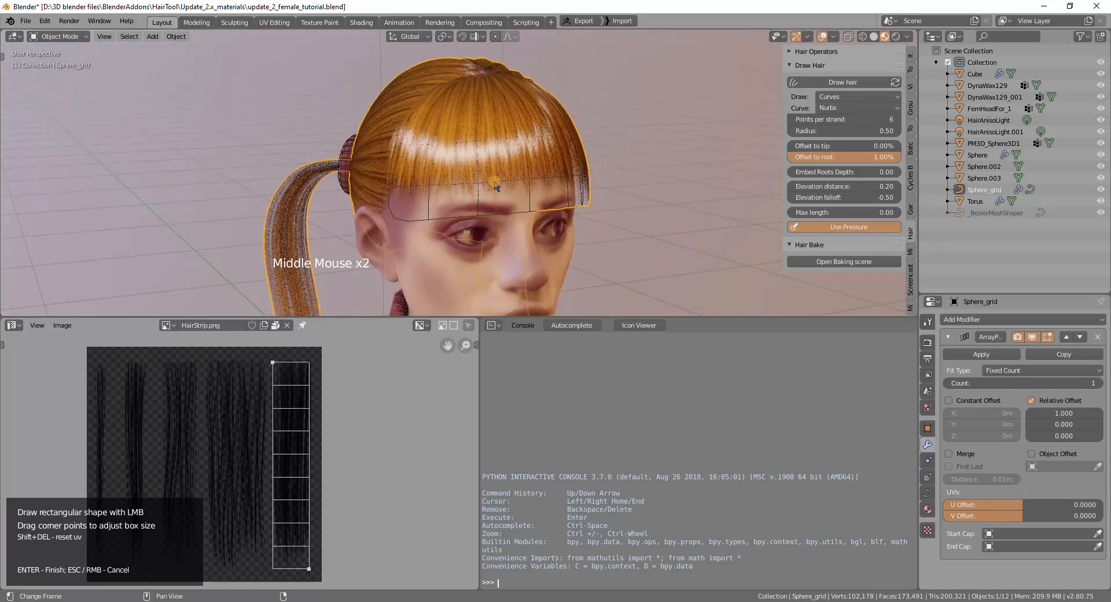
{"action": "key", "text": "Tab"}
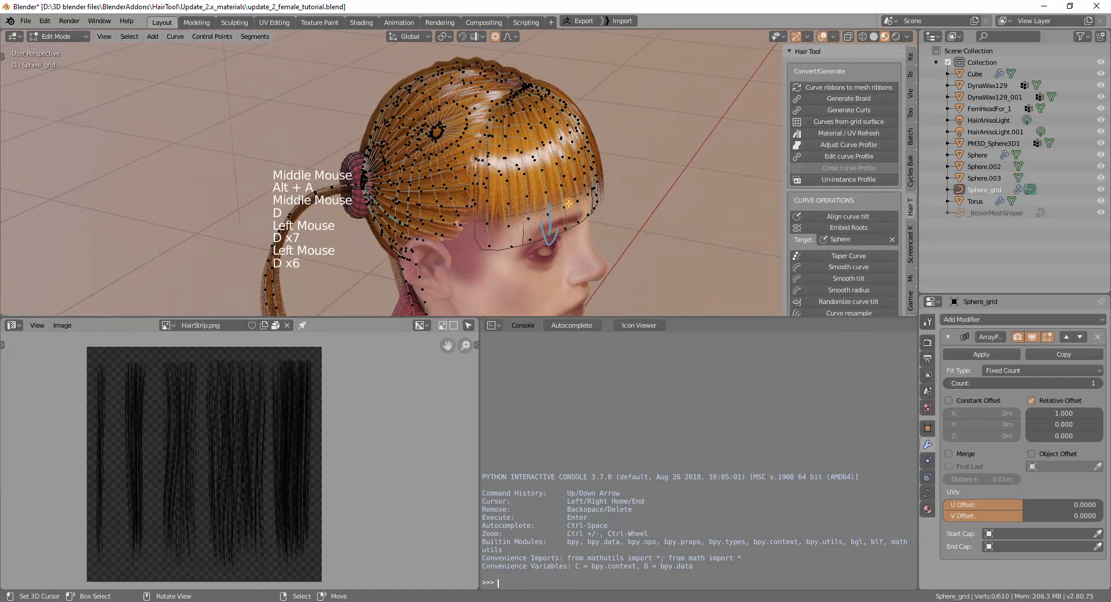
Redraw all curve UVs over the rightmost strip with a 0.4 tip offset, then exit Edit Mode
{"action": "key", "text": "Tab"}
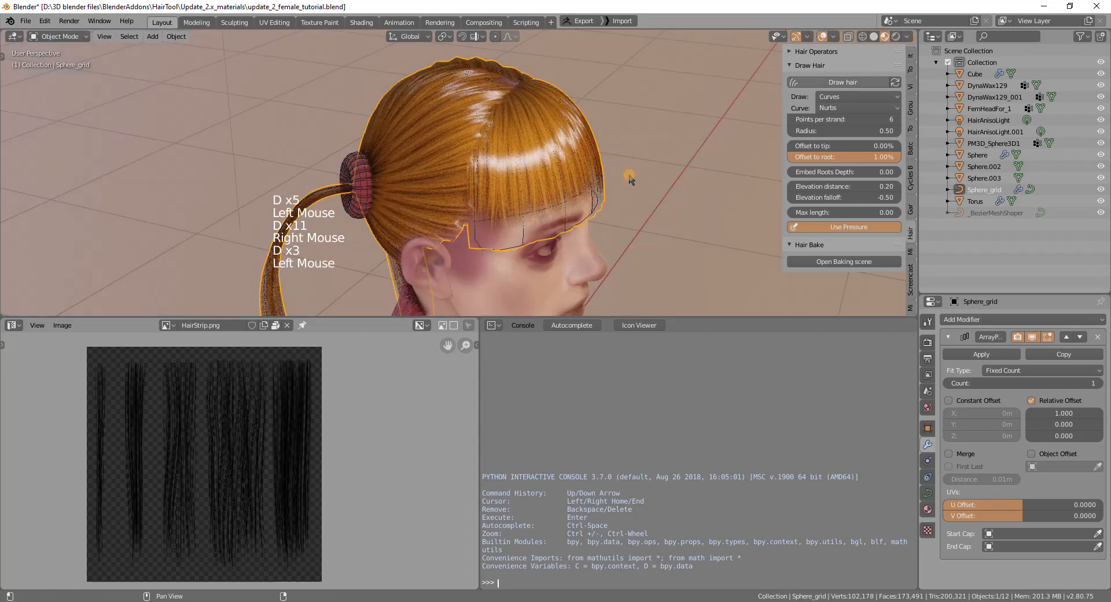
{"action": "key", "text": "Tab"}
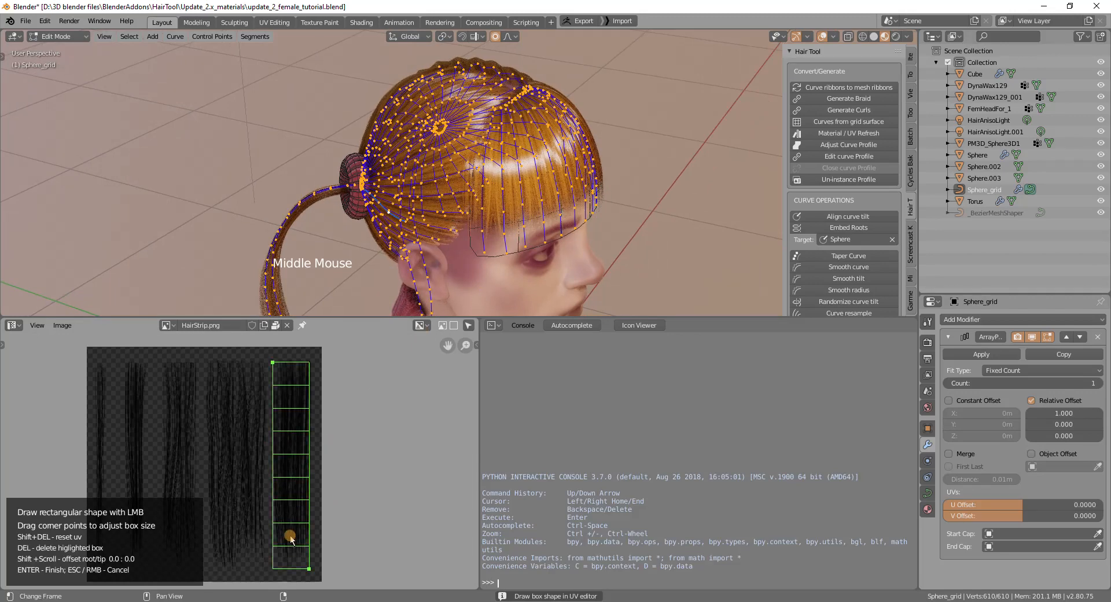
{"action": "scroll", "scroll_direction": "up", "scroll_amount": 3}
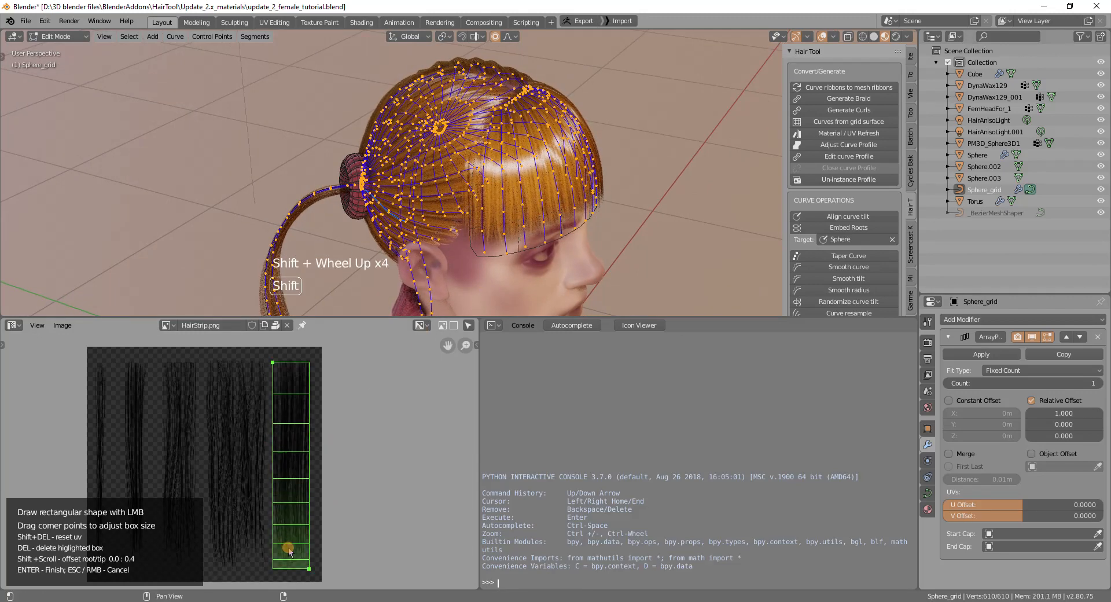
{"action": "scroll", "scroll_direction": "up", "scroll_amount": 3}
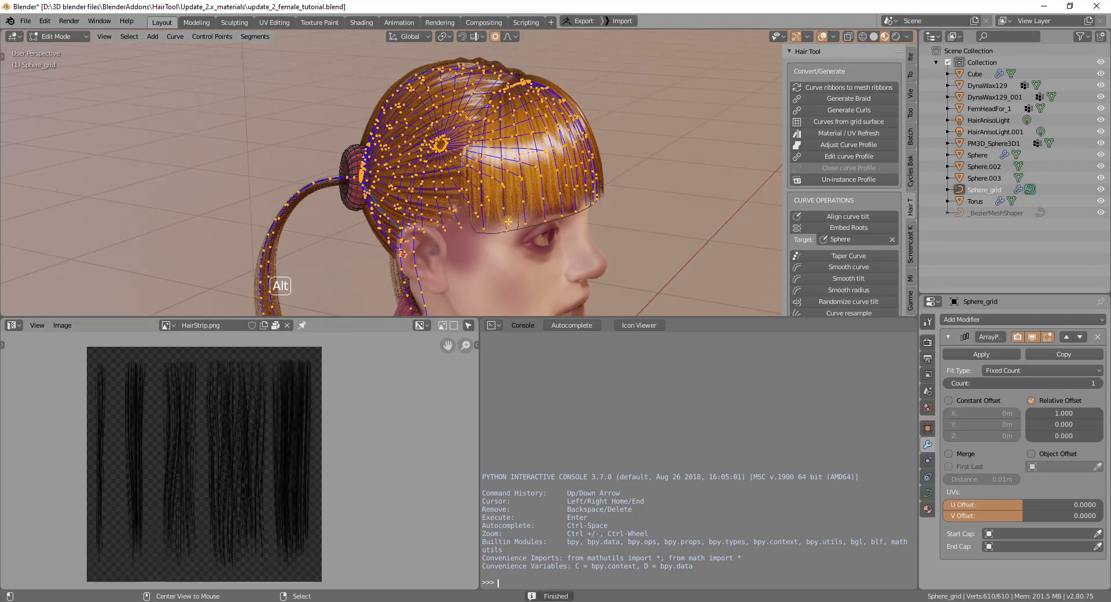
{"action": "key", "text": "Tab"}
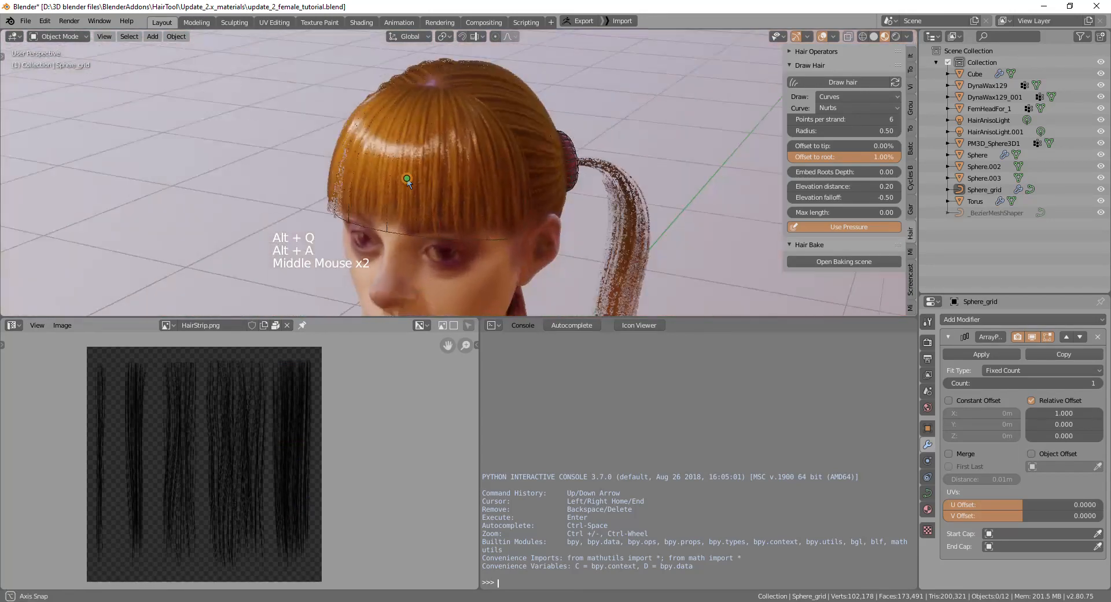
Change the HairMatAniso ColorRamp stop colour from orange to magenta in the Shader Editor
{"action": "left_click", "coordinate": [490, 325]}
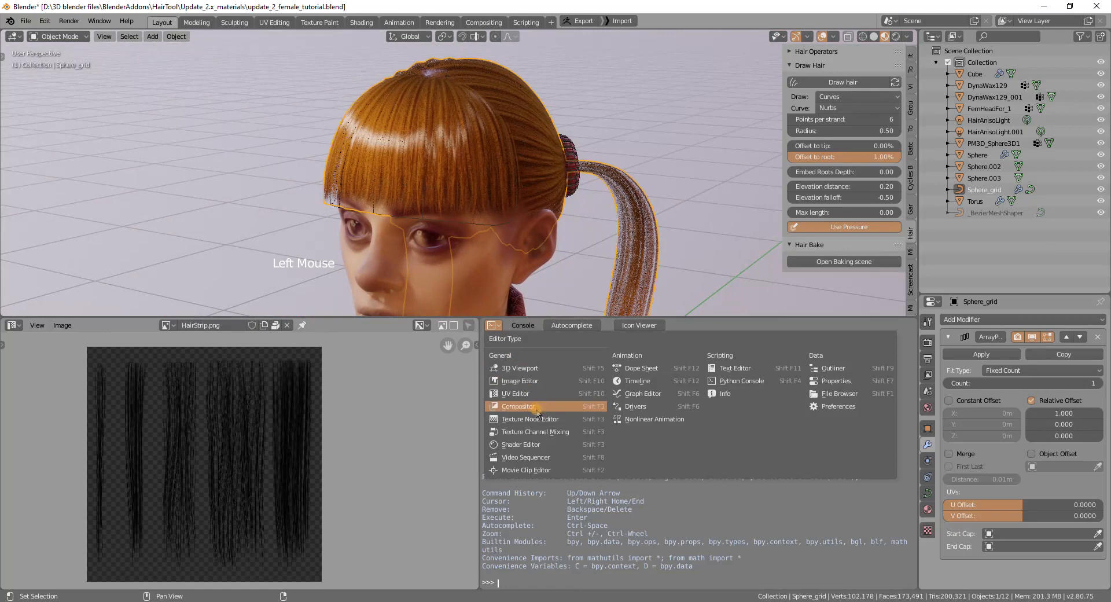
{"action": "left_click", "coordinate": [520, 444]}
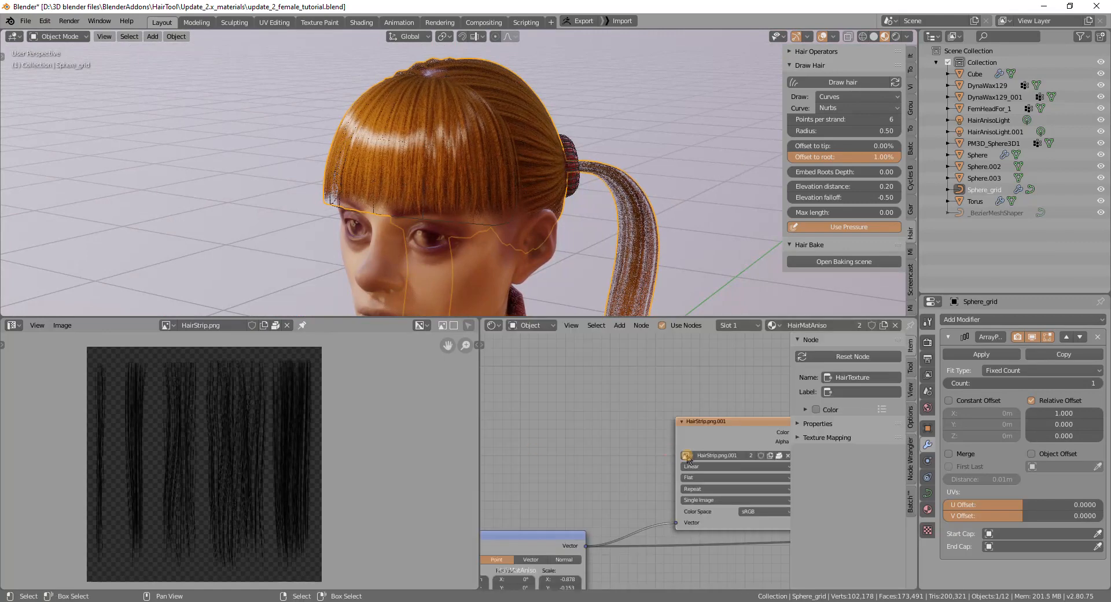
{"action": "scroll", "scroll_direction": "down", "scroll_amount": 3}
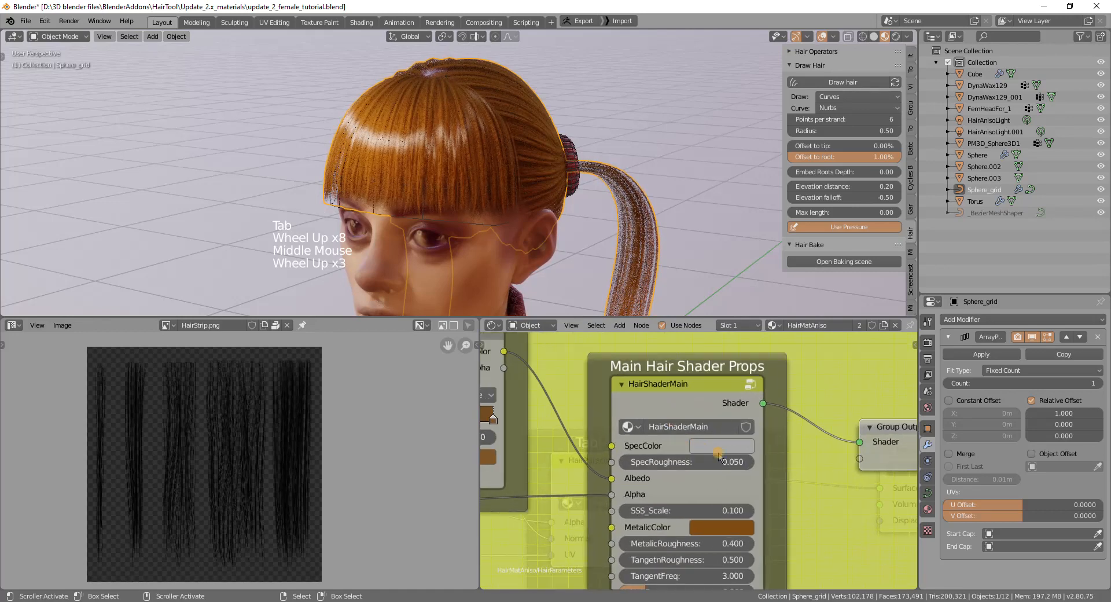
{"action": "left_click", "coordinate": [721, 445]}
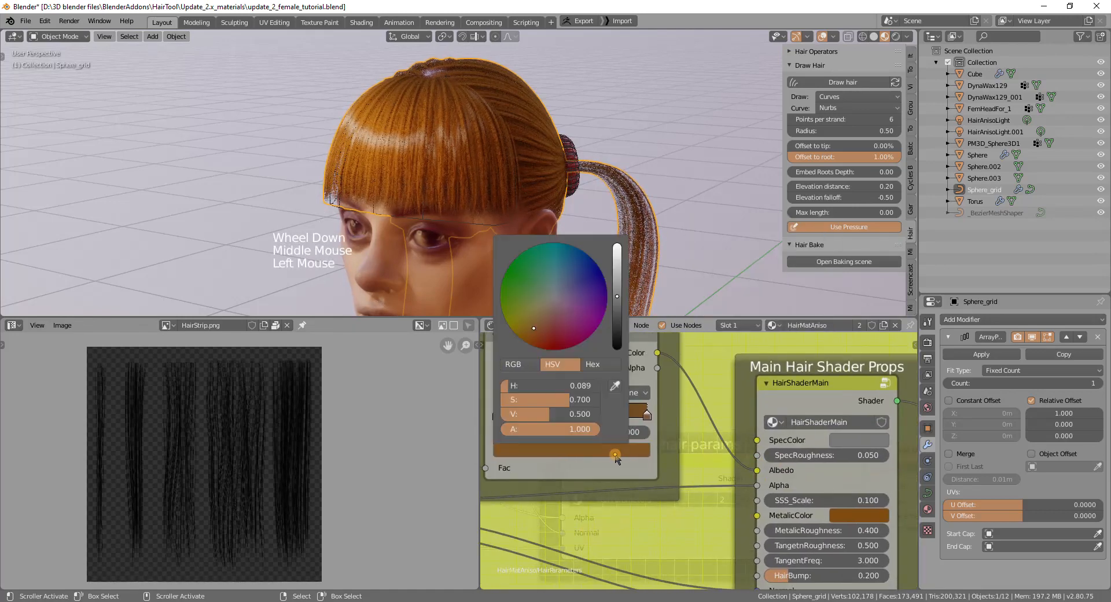
{"action": "left_click", "coordinate": [567, 326]}
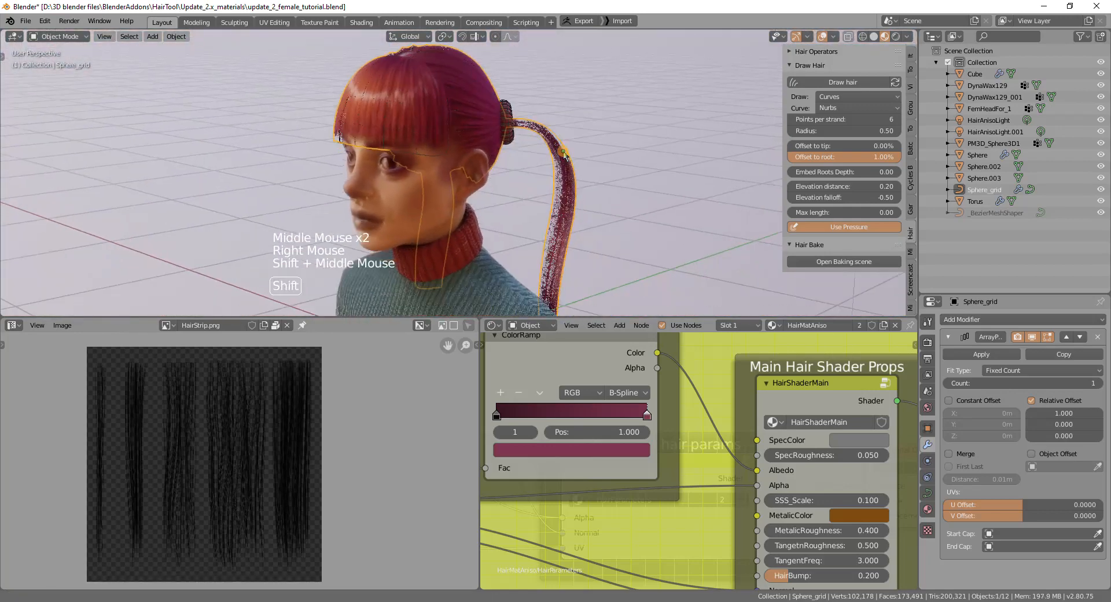
{"action": "key", "text": "Tab"}
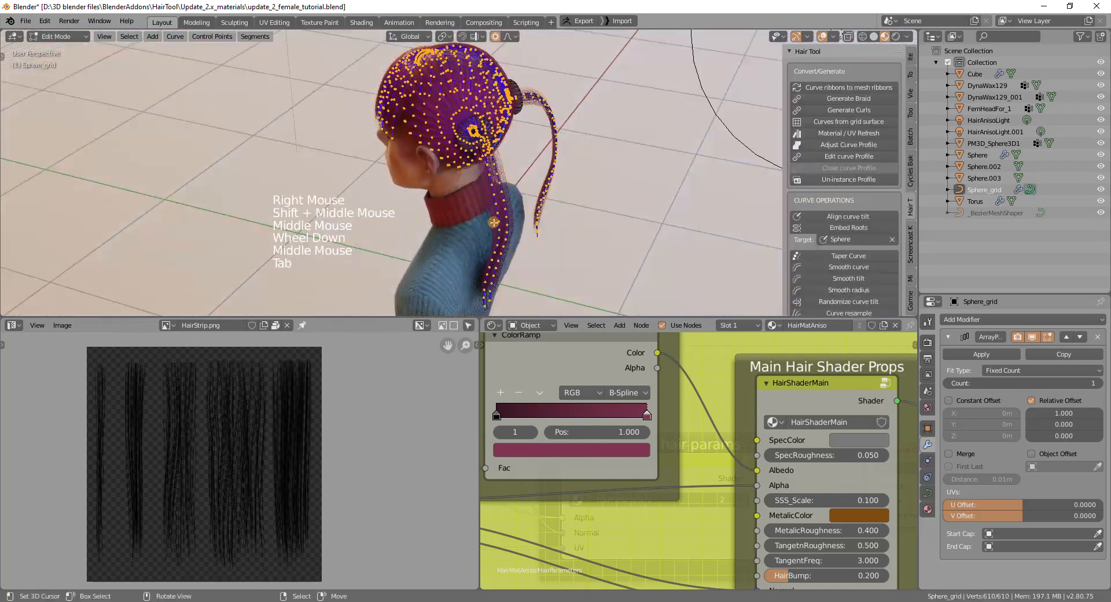
Regenerate the Sphere_grid hair from the grid surface with 28 strands of 23 points
{"action": "key", "text": "Tab"}
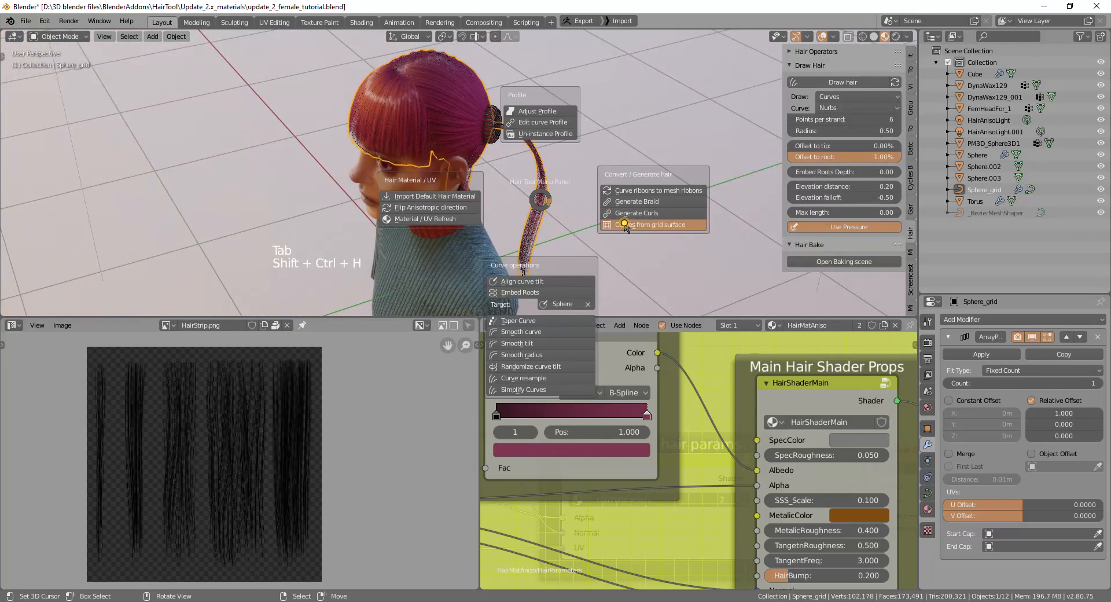
{"action": "left_click", "coordinate": [652, 224]}
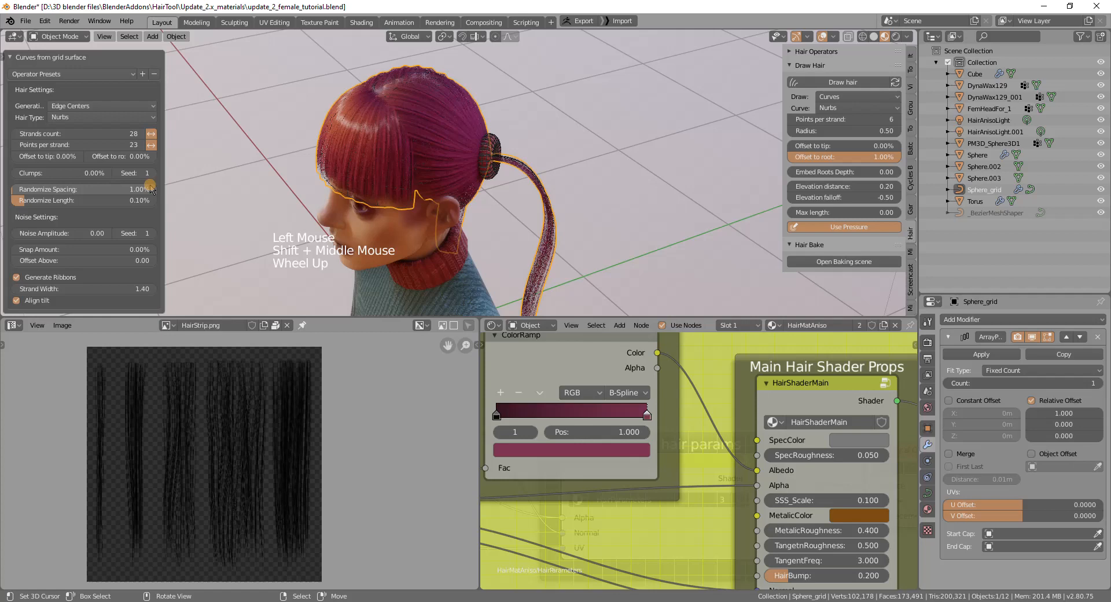
{"action": "scroll", "scroll_direction": "up", "scroll_amount": 3}
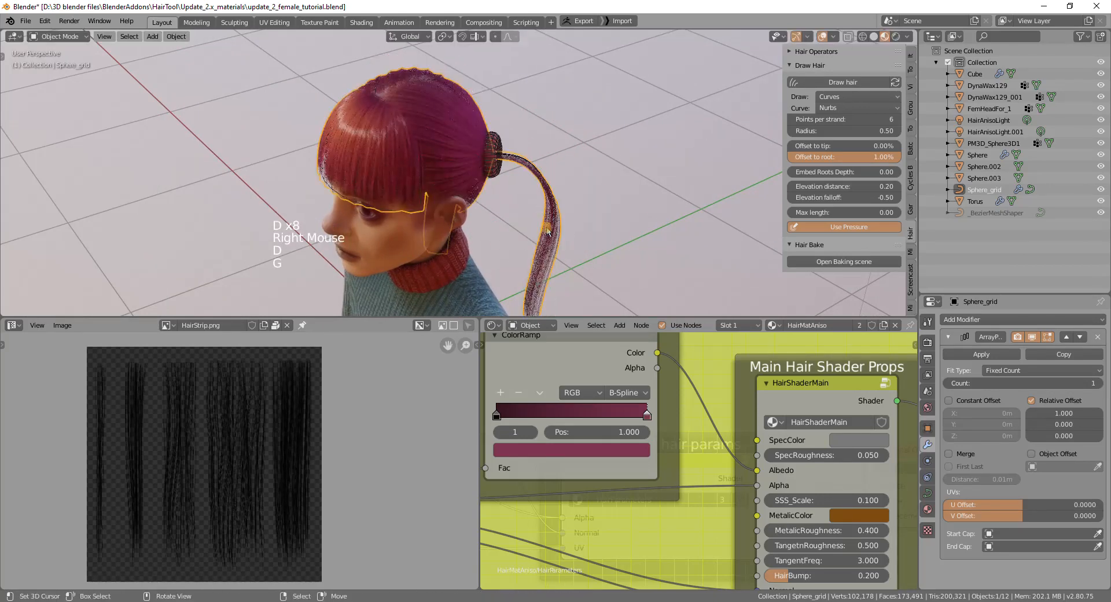
Split the bun ring off the Sphere head cap into a new object, Sphere.001
{"action": "key", "text": "Tab"}
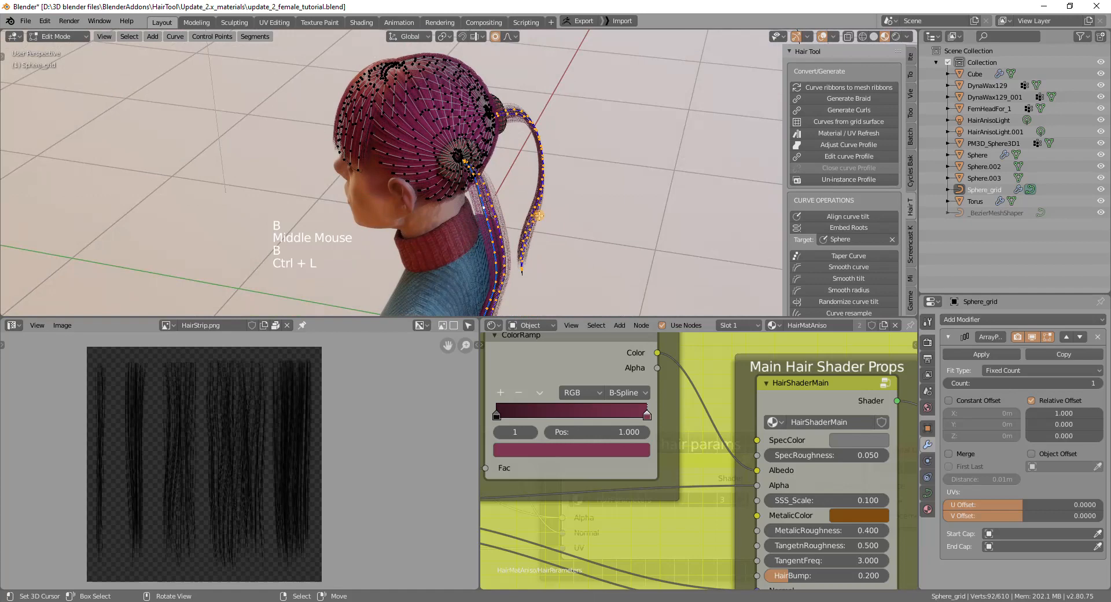
{"action": "key", "text": "Tab"}
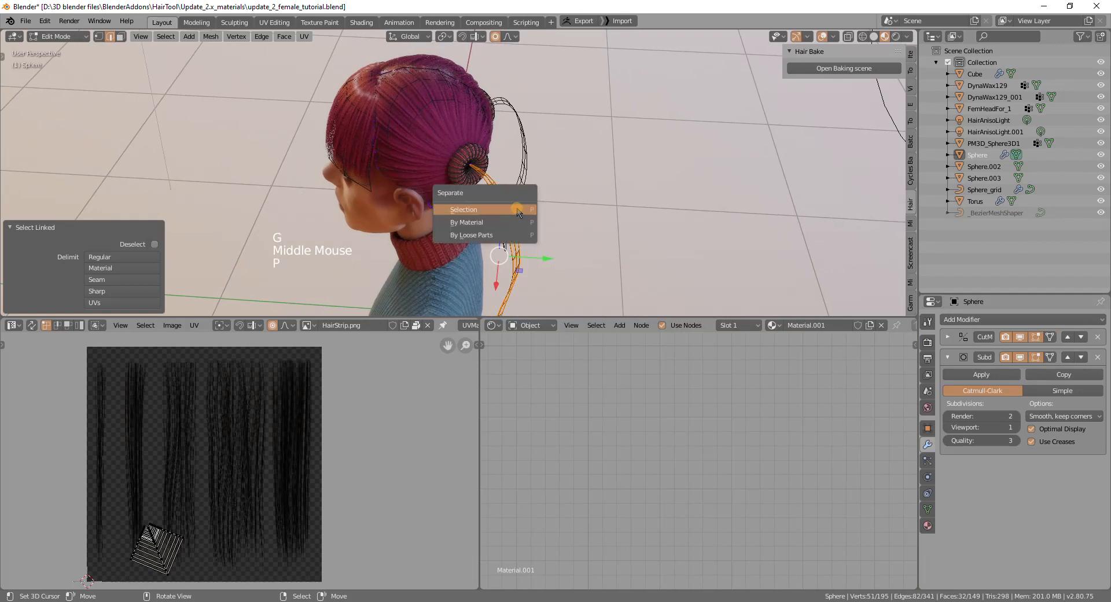
{"action": "left_click", "coordinate": [464, 209]}
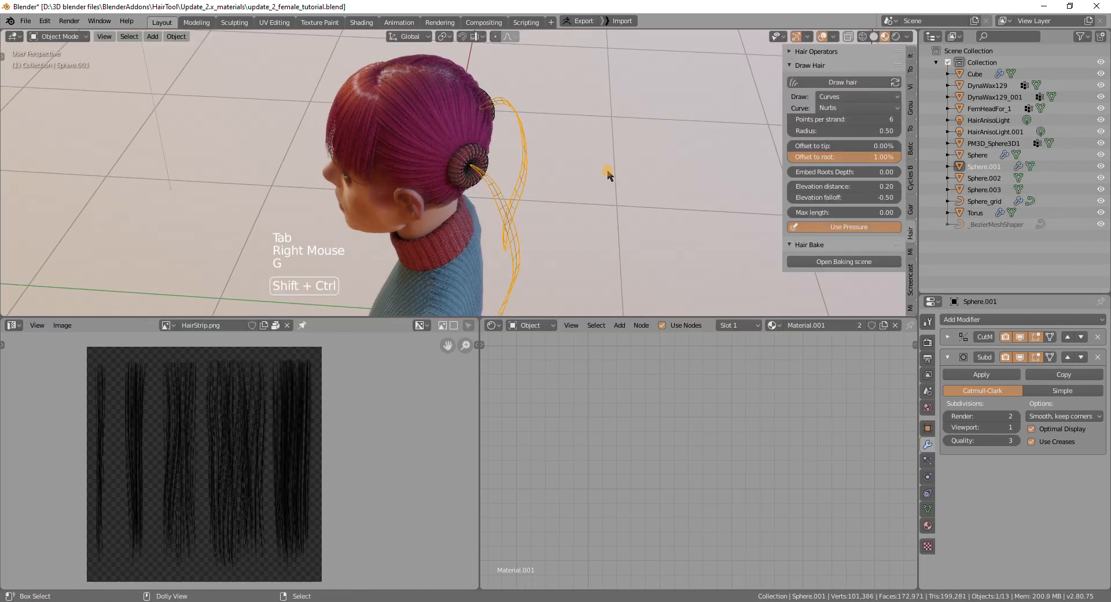
Generate 16-strand ponytails from Sphere.001's grid, setting noise Transition Offset to about 0.12
{"action": "key", "text": "shift+ctrl+h"}
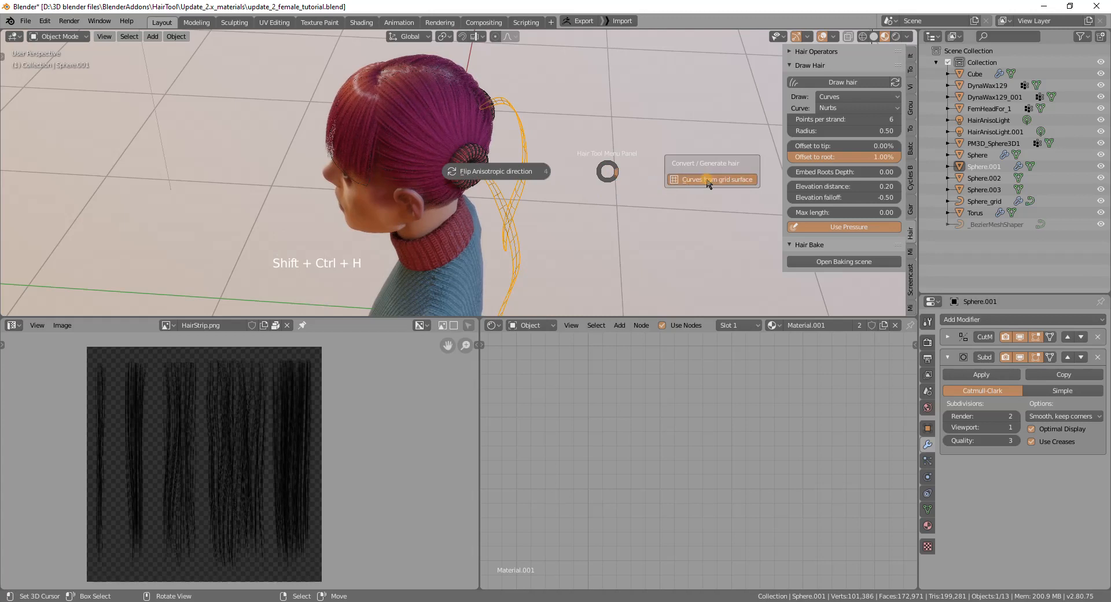
{"action": "left_click", "coordinate": [711, 178]}
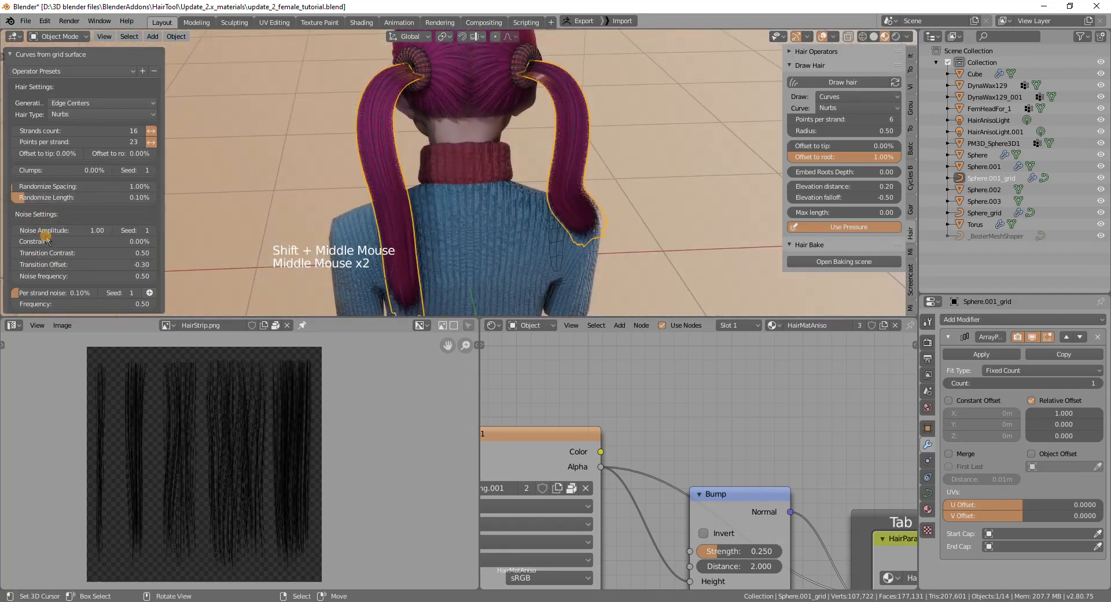
{"action": "left_click", "coordinate": [53, 293]}
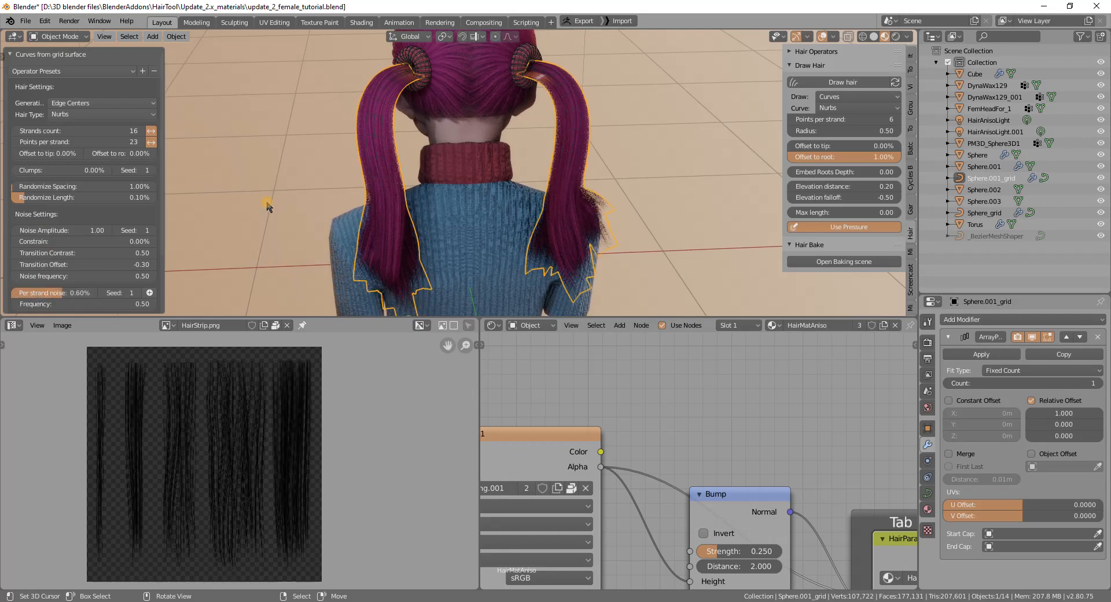
{"action": "scroll", "scroll_direction": "down", "scroll_amount": 3}
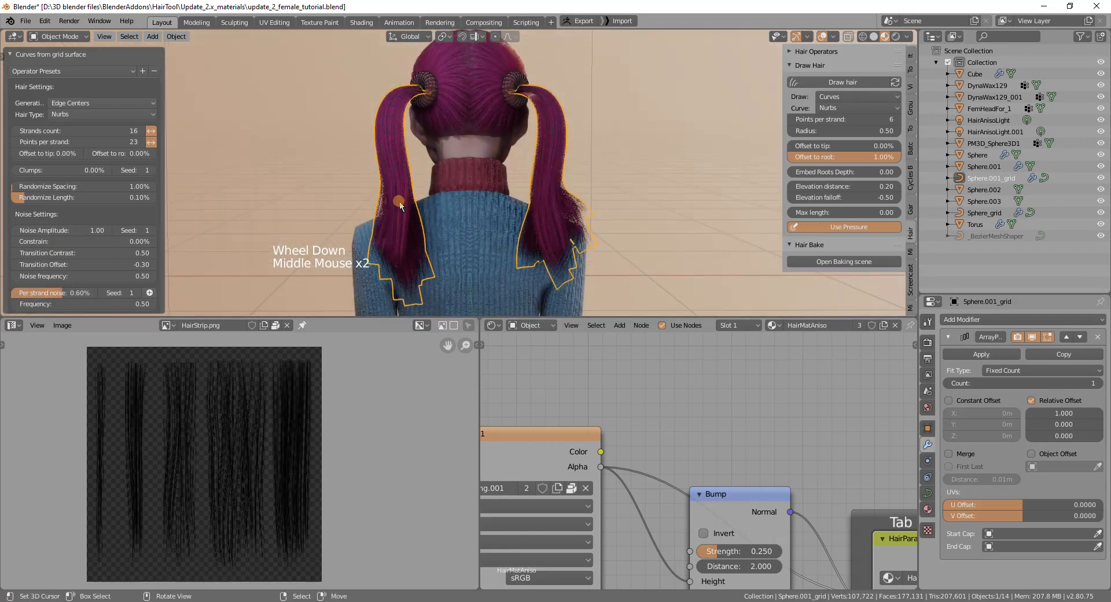
{"action": "scroll", "scroll_direction": "down", "scroll_amount": 3}
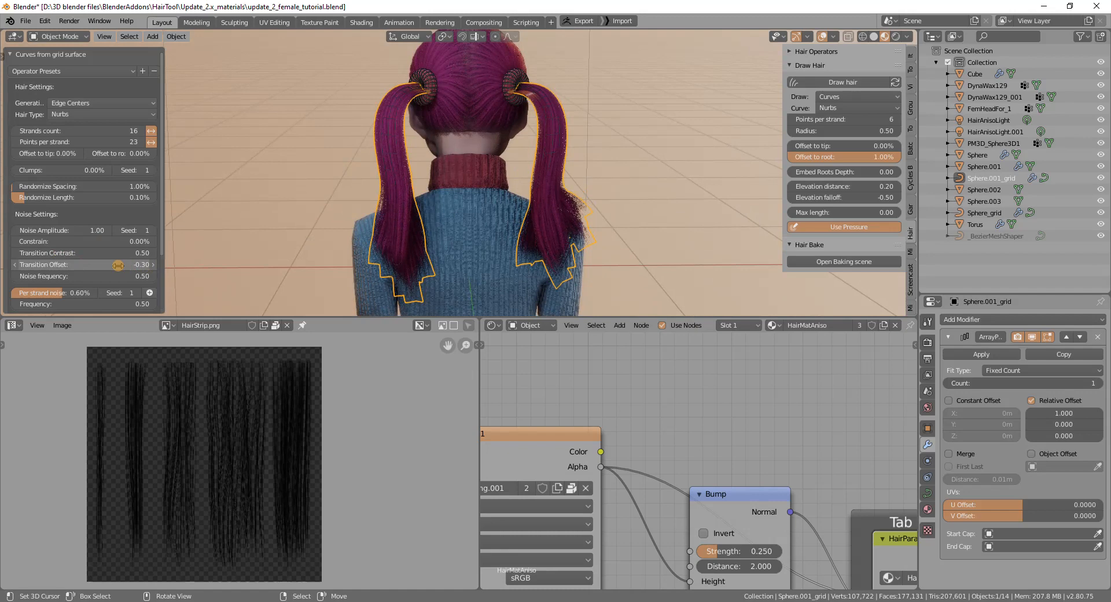
{"action": "left_click_drag", "start_coordinate": [81, 264], "coordinate": [124, 265]}
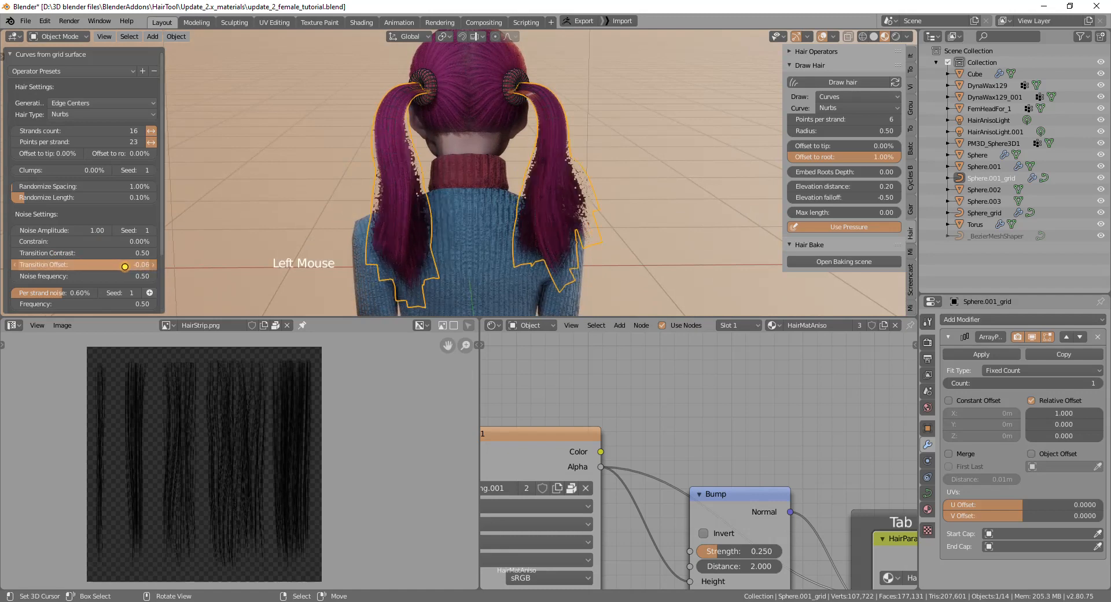
{"action": "left_click_drag", "start_coordinate": [125, 264], "coordinate": [152, 264]}
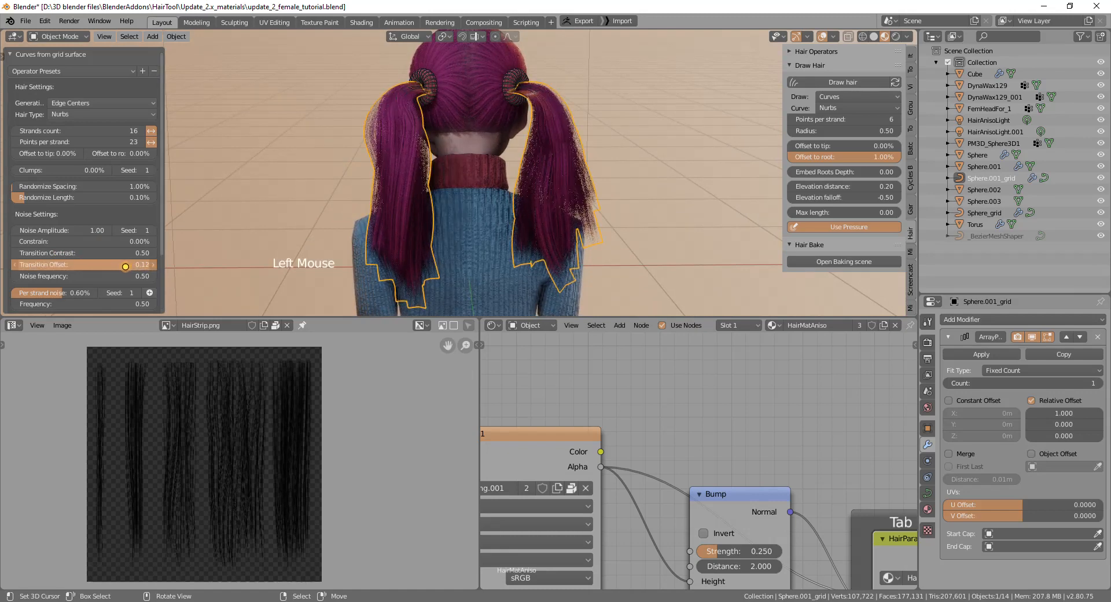
{"action": "left_click_drag", "start_coordinate": [142, 264], "coordinate": [123, 264]}
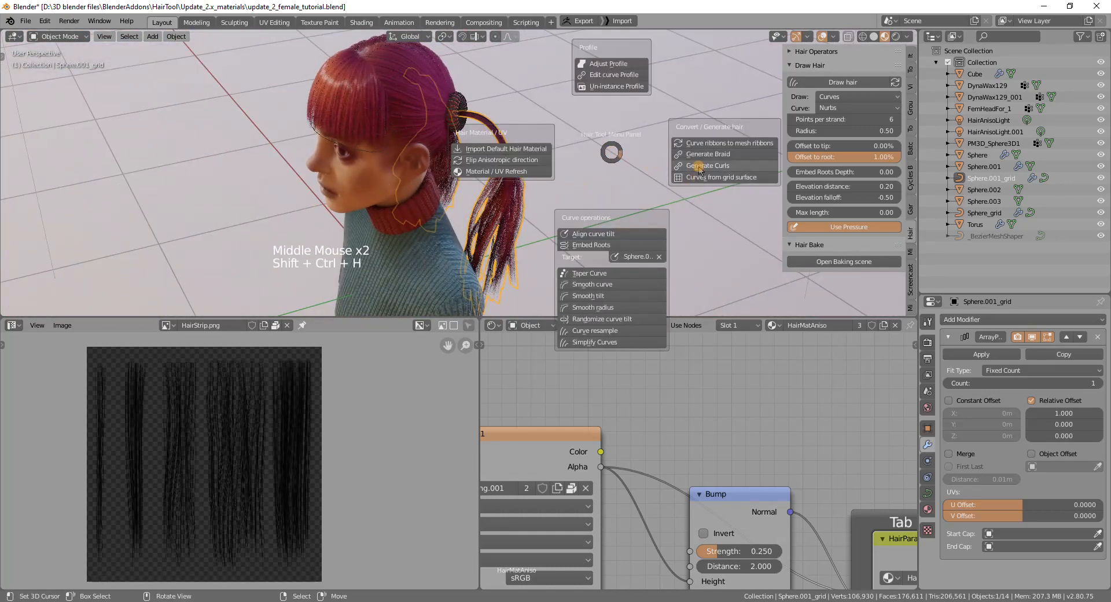
Curl the ponytail strands with slight gravity droop, randomized frequency and a tweaked offset
{"action": "left_click", "coordinate": [707, 165]}
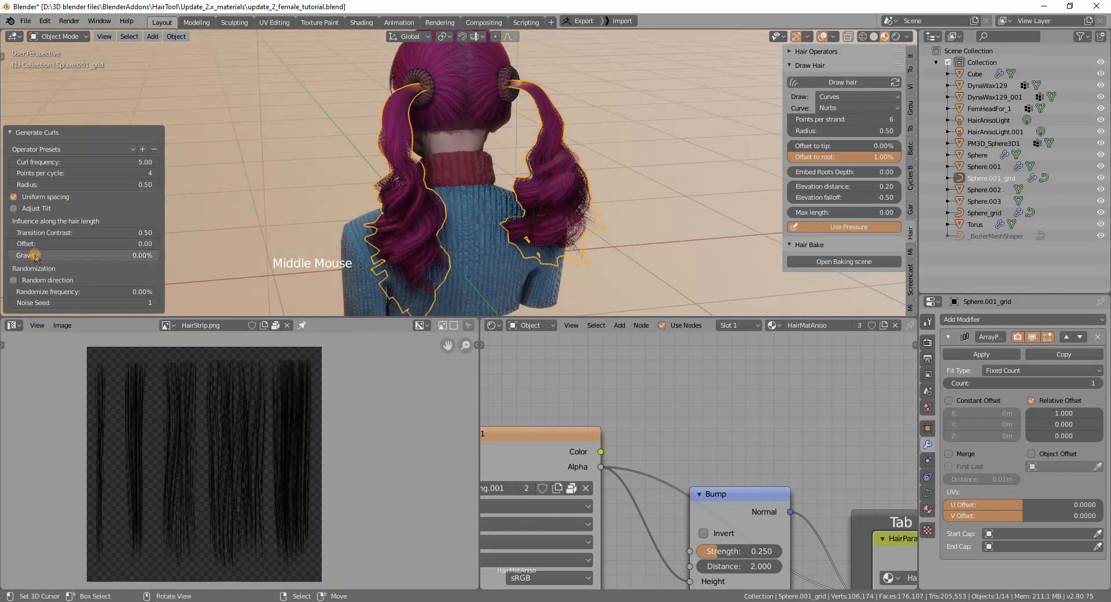
{"action": "left_click_drag", "start_coordinate": [56, 256], "coordinate": [78, 255]}
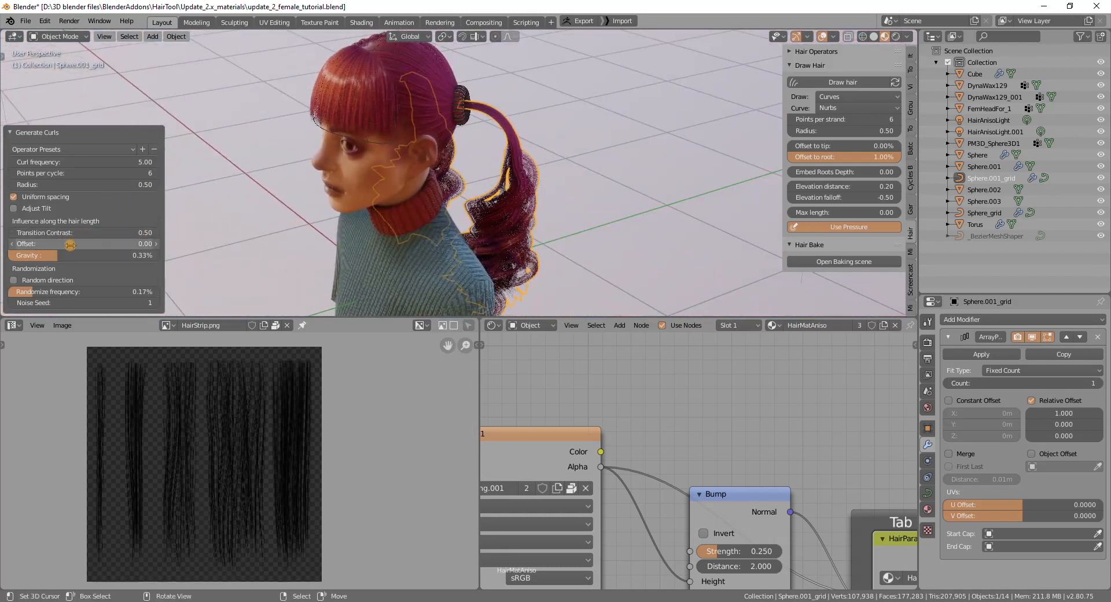
{"action": "left_click_drag", "start_coordinate": [71, 243], "coordinate": [89, 243]}
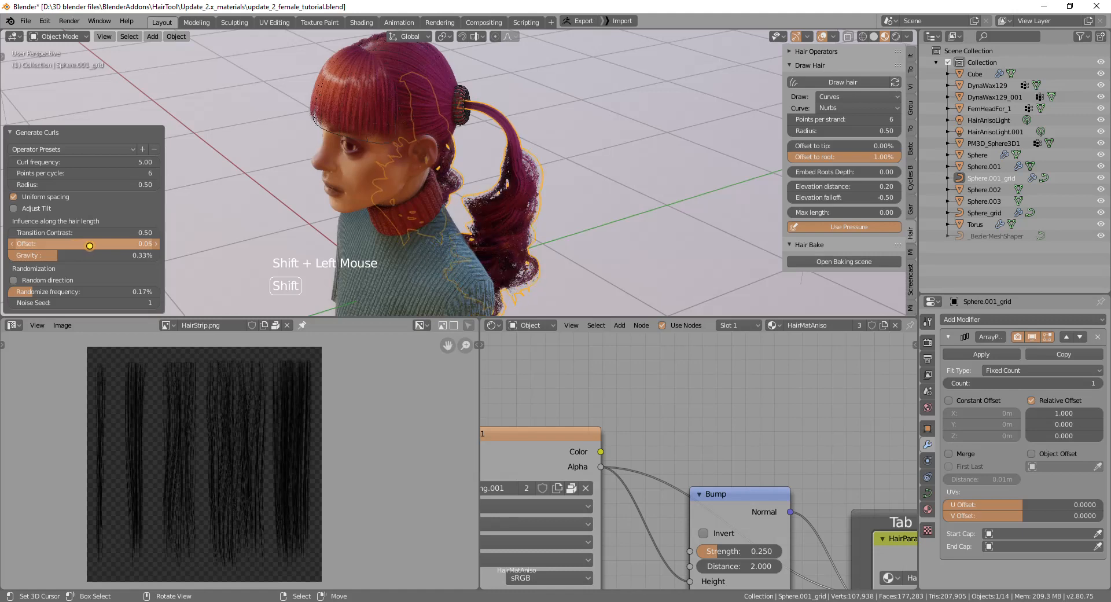
{"action": "left_click_drag", "start_coordinate": [90, 244], "coordinate": [77, 243]}
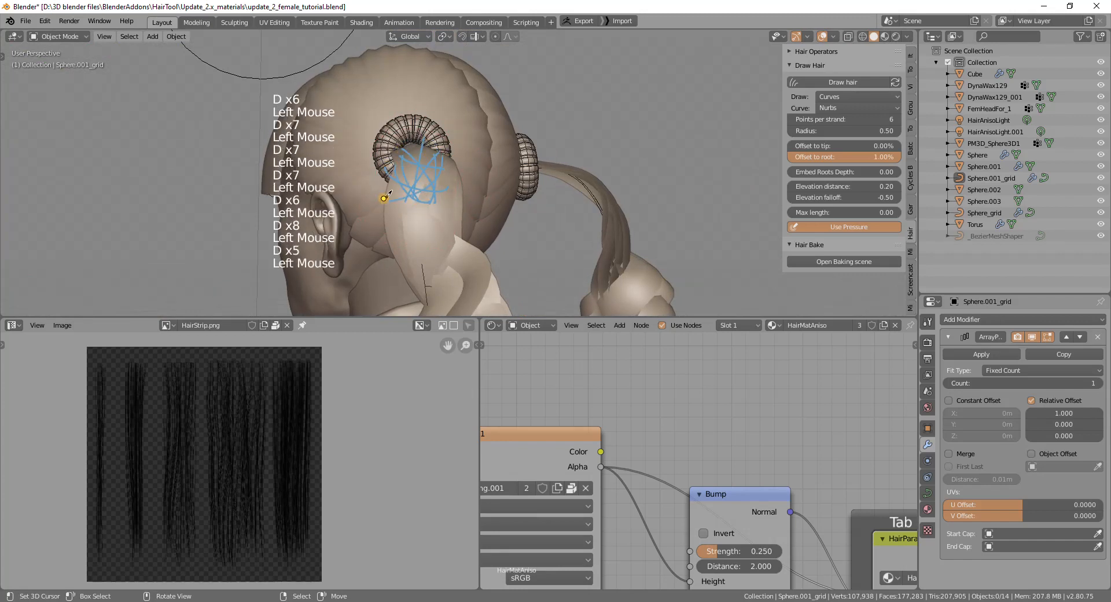
Apply randomized curve tilt to the ponytail curls with Random Direction enabled
{"action": "scroll", "scroll_direction": "down", "scroll_amount": 3}
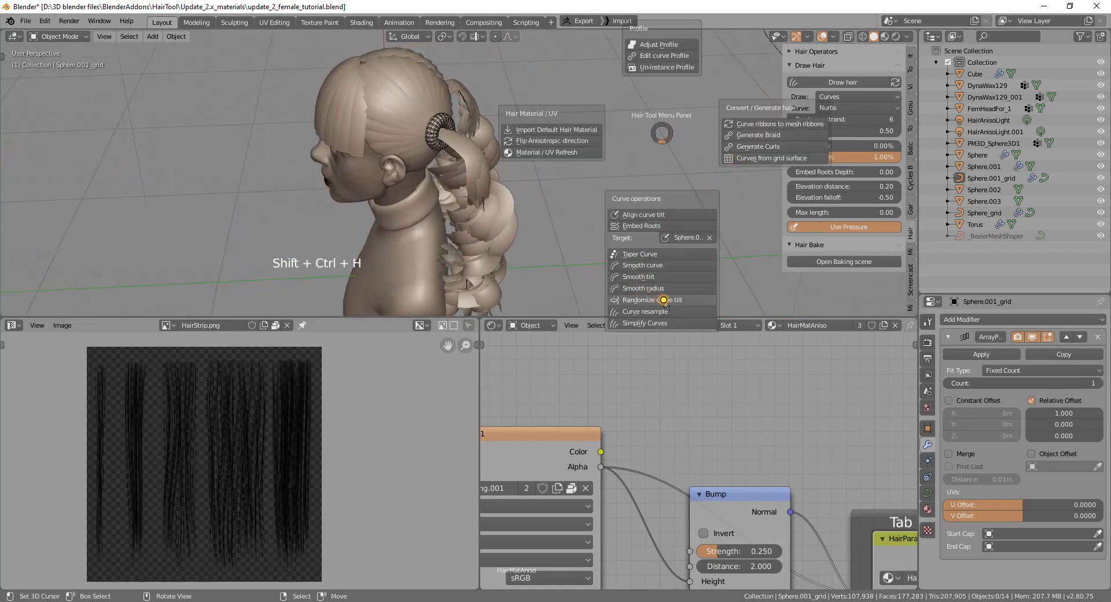
{"action": "left_click", "coordinate": [653, 299]}
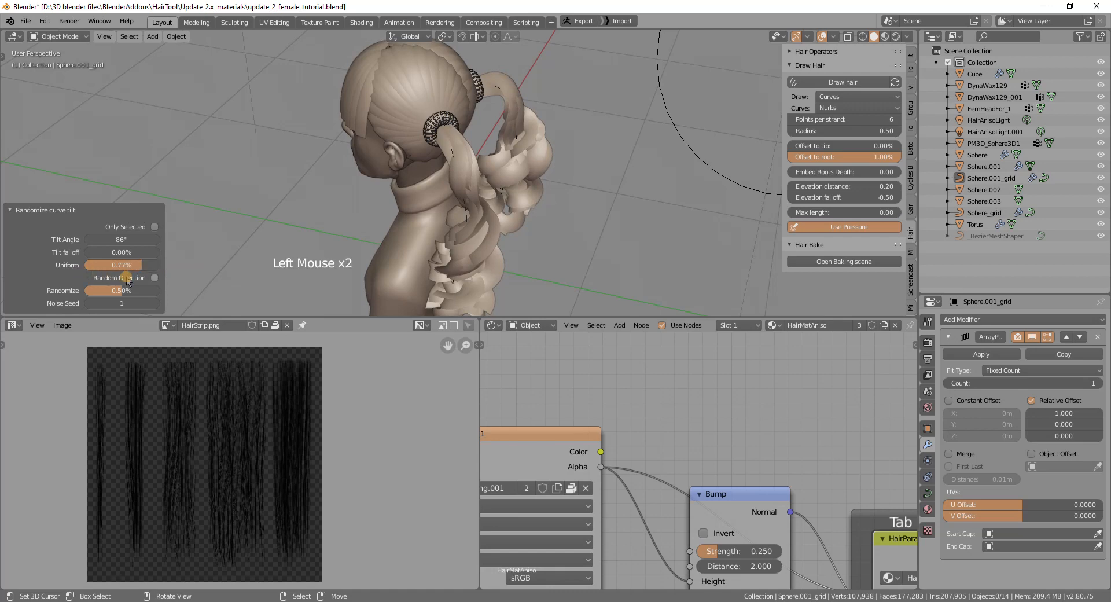
{"action": "left_click", "coordinate": [154, 277]}
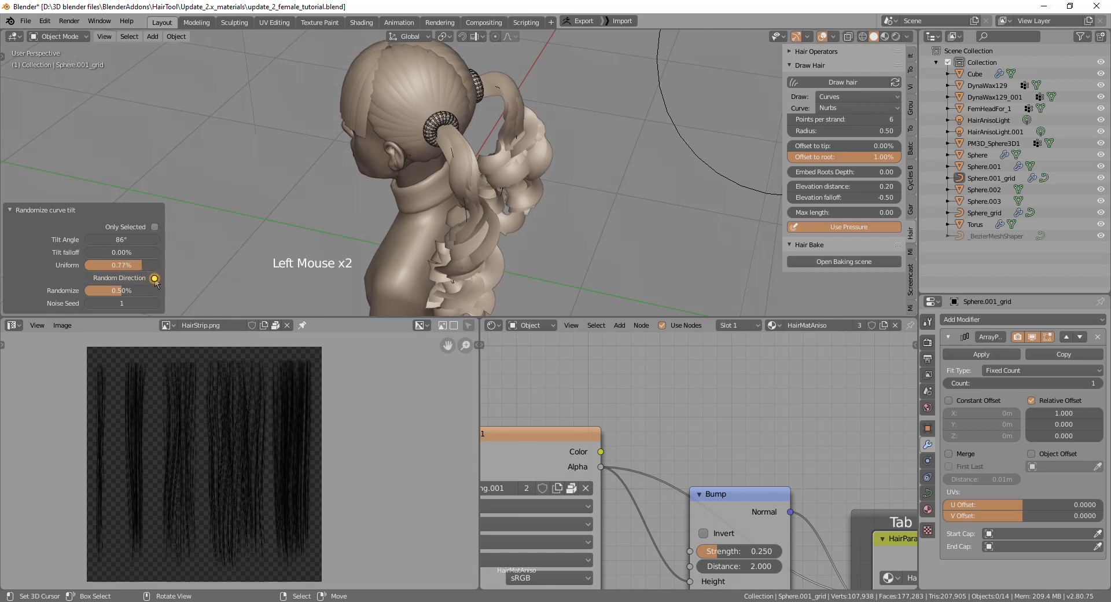
{"action": "scroll", "scroll_direction": "up", "scroll_amount": 3}
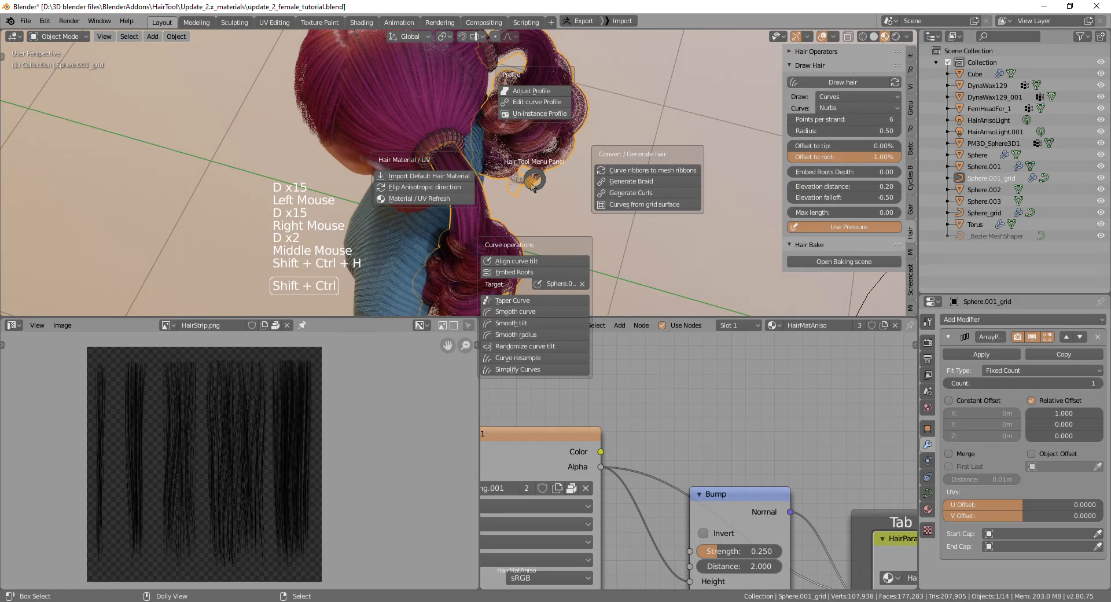
Taper the curly strands with a lower Root Radius and root falloff of 1.00
{"action": "left_click", "coordinate": [511, 300]}
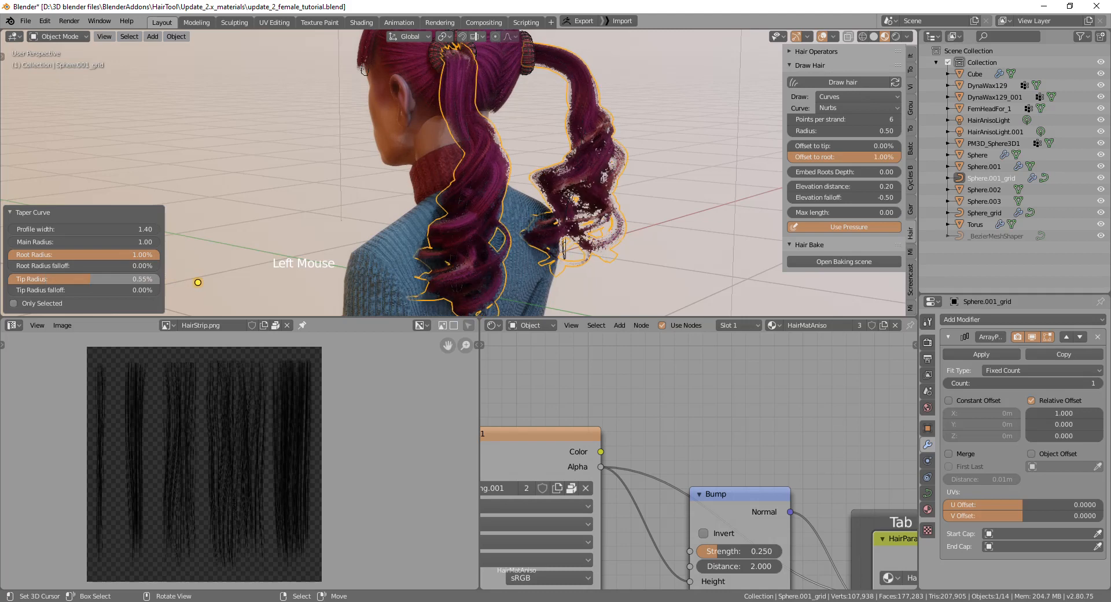
{"action": "left_click", "coordinate": [85, 278]}
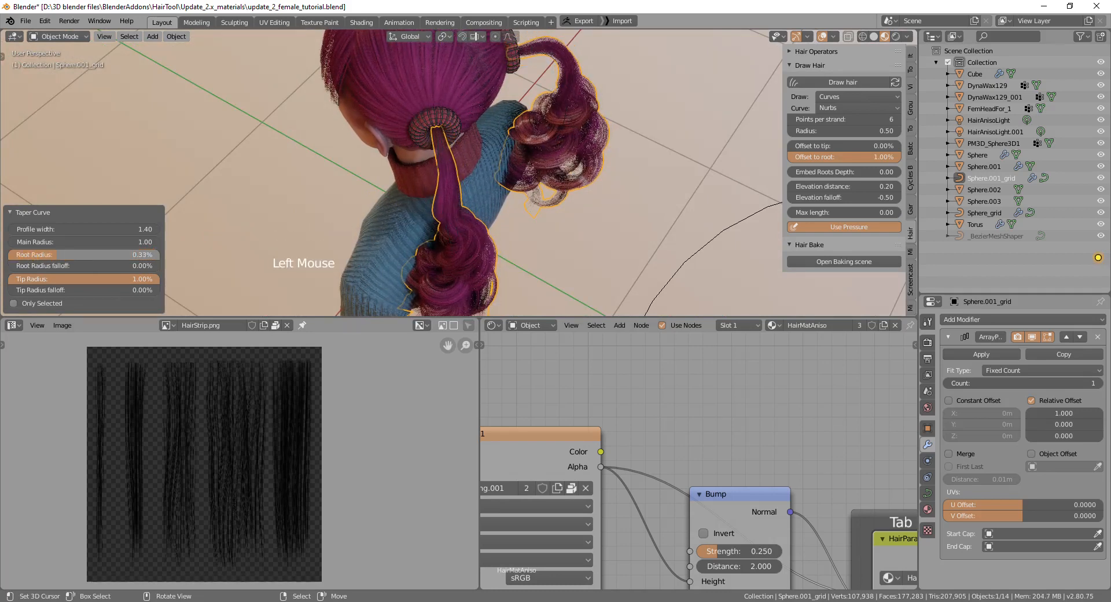
{"action": "left_click_drag", "start_coordinate": [71, 254], "coordinate": [82, 255]}
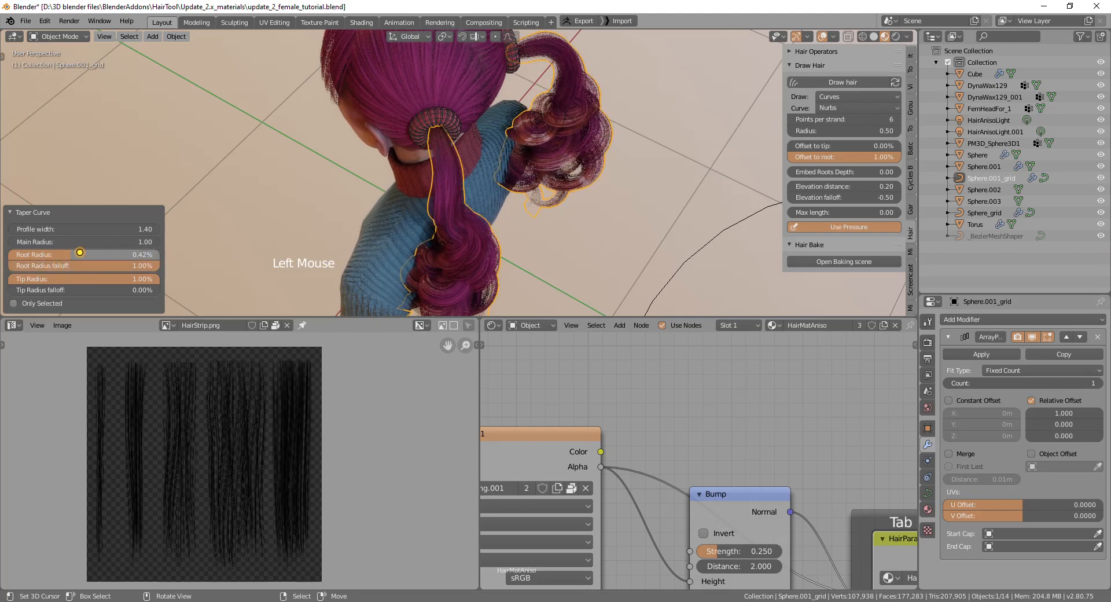
{"action": "left_click_drag", "start_coordinate": [99, 255], "coordinate": [82, 255]}
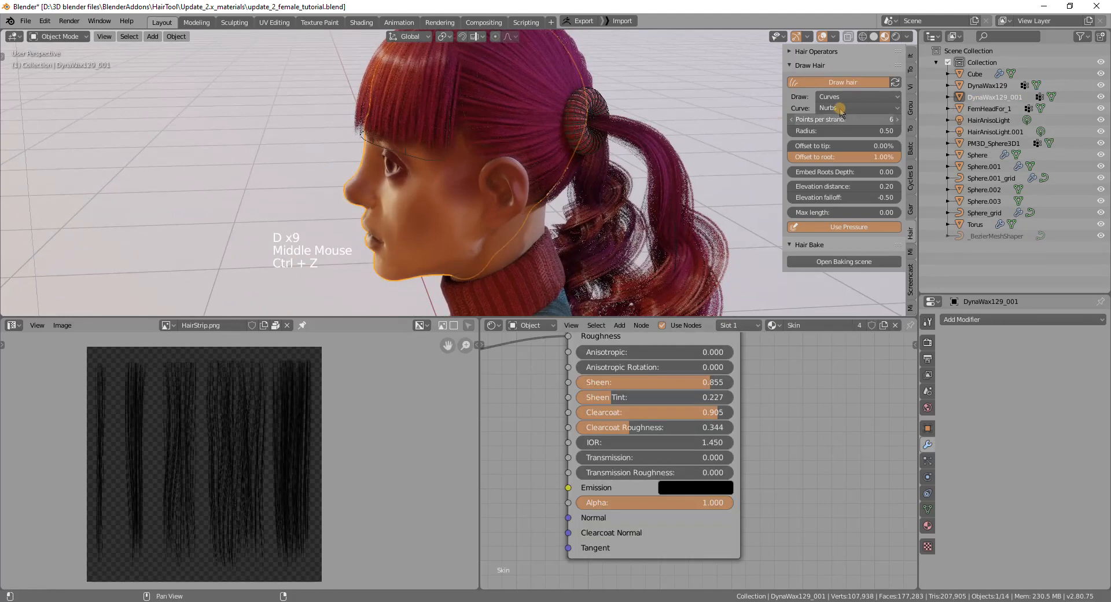
Draw Curve Ribbons strands beside the ear with Elevation distance lowered to 0.04
{"action": "left_click", "coordinate": [857, 108]}
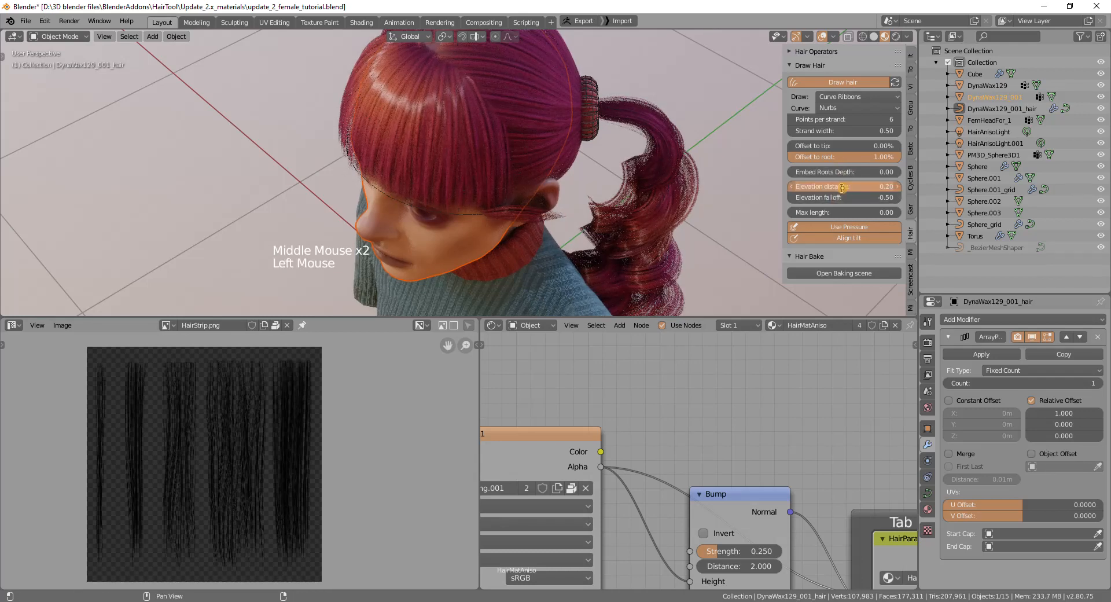
{"action": "left_click", "coordinate": [843, 186]}
{"action": "type", "text": "0.04"}
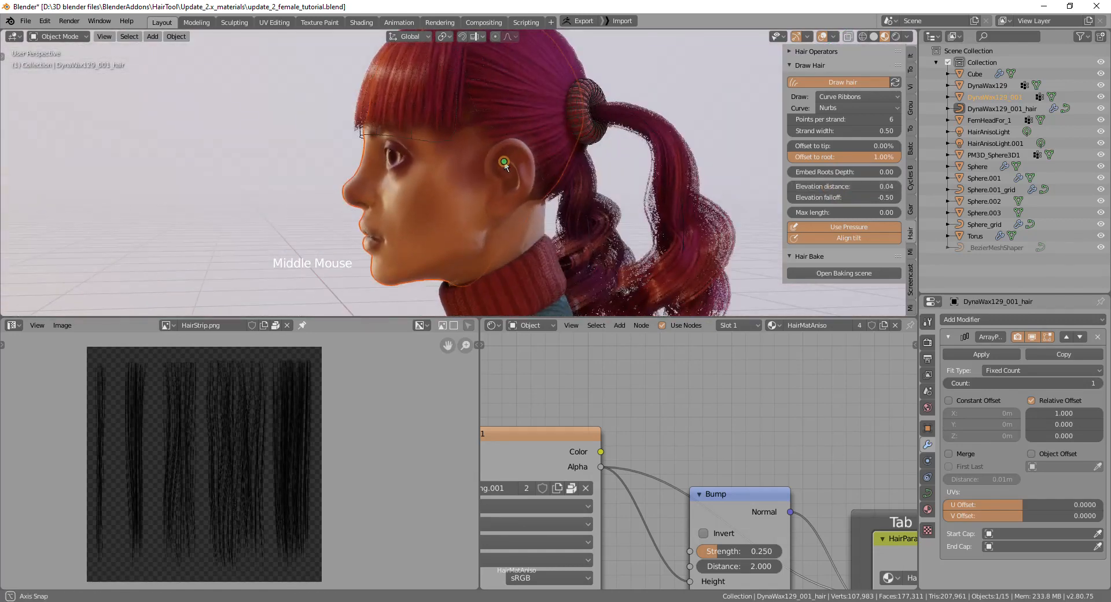
{"action": "left_click_drag", "start_coordinate": [505, 161], "coordinate": [531, 160]}
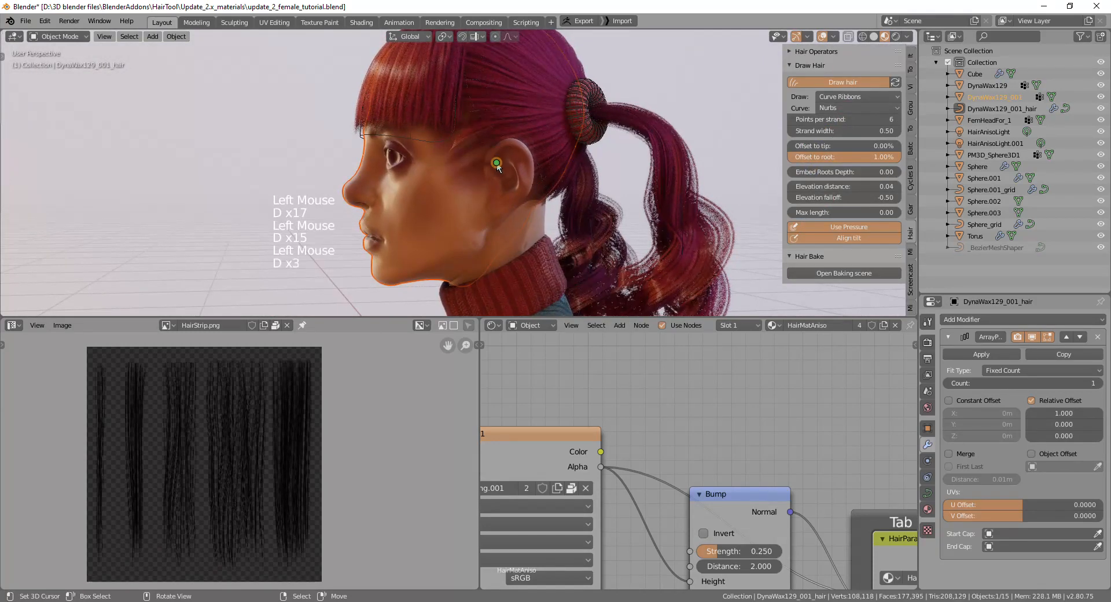
{"action": "key", "text": "g"}
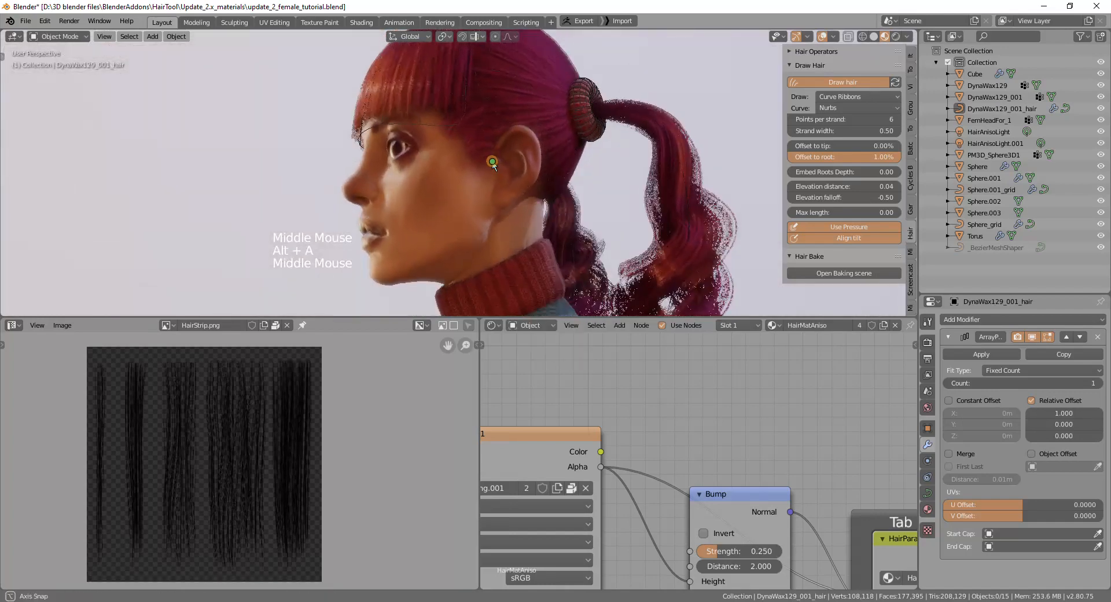
{"action": "key", "text": "Tab"}
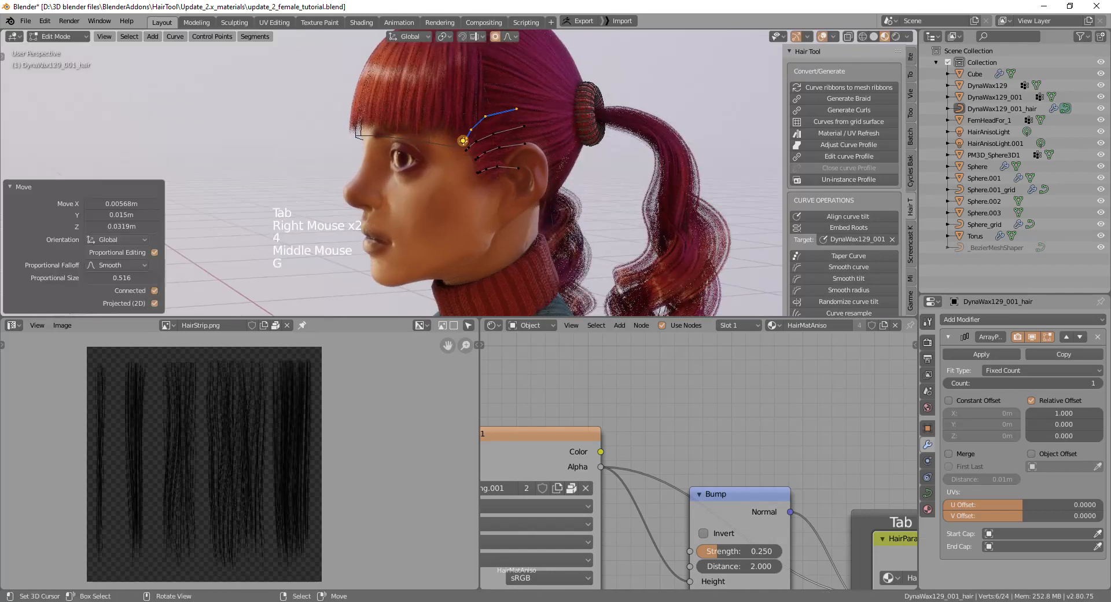
Finish reshaping the side ribbon strands' points and leave Edit Mode
{"action": "key", "text": "Tab"}
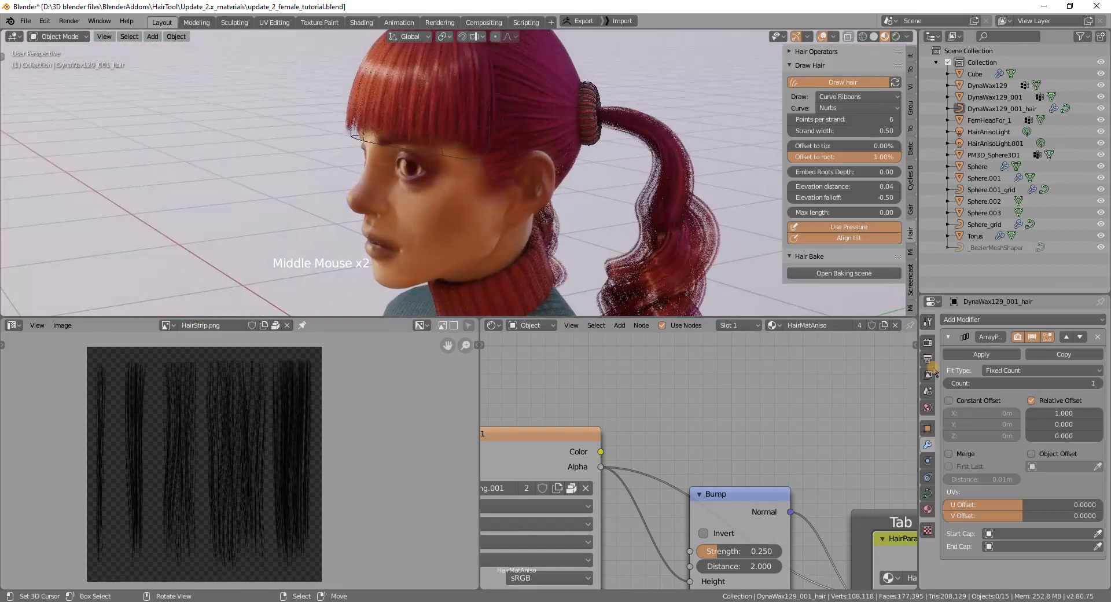
{"action": "left_click", "coordinate": [1017, 319]}
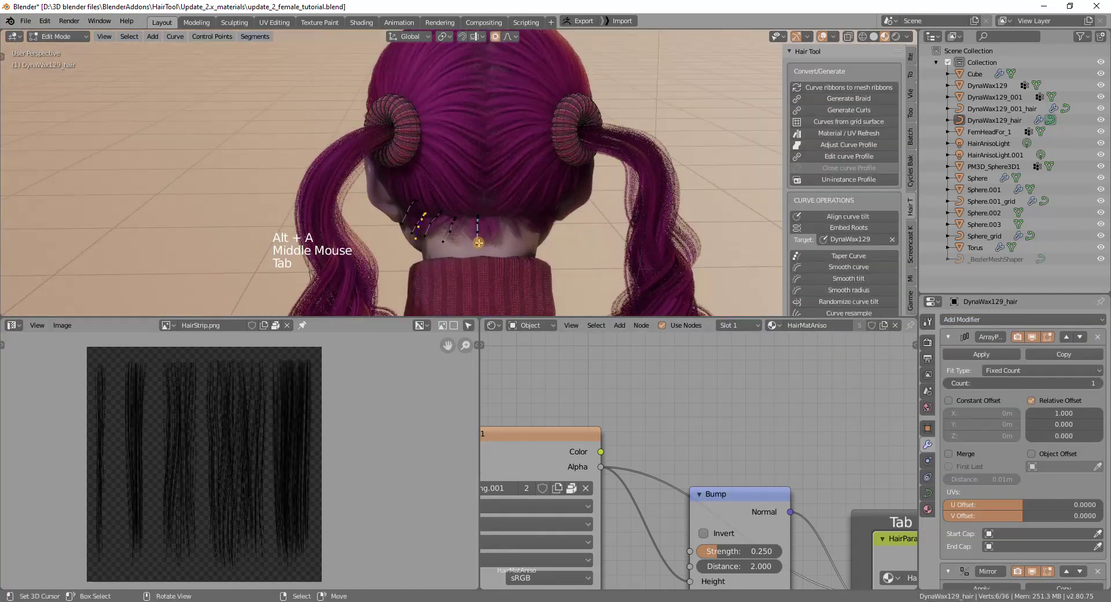
Move the mirrored nape strands' points into place and finish editing them
{"action": "key", "text": "g"}
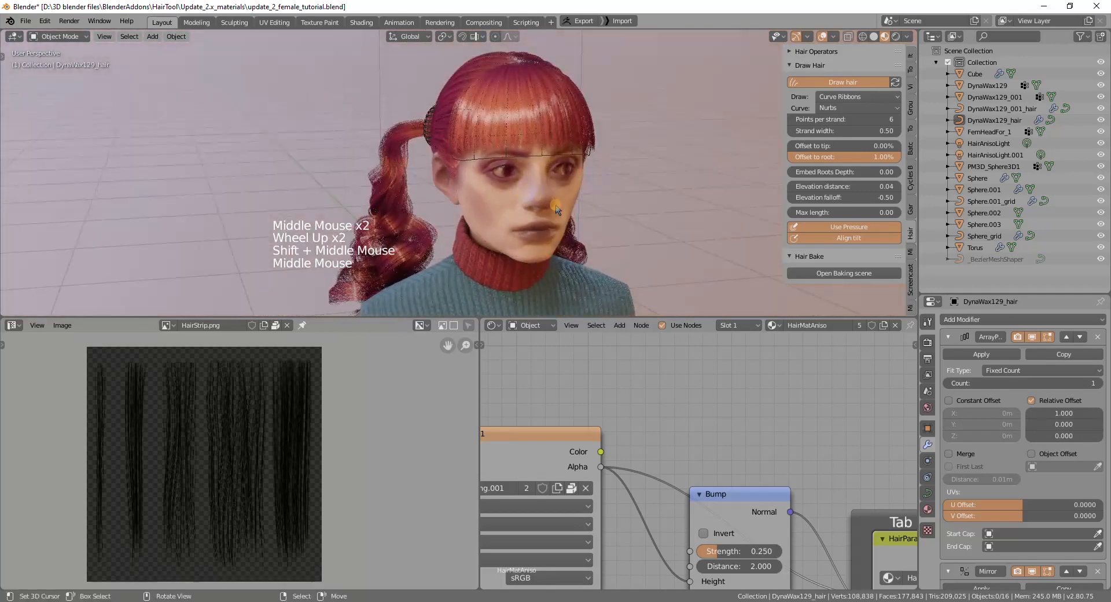
{"action": "scroll", "scroll_direction": "down", "scroll_amount": 3}
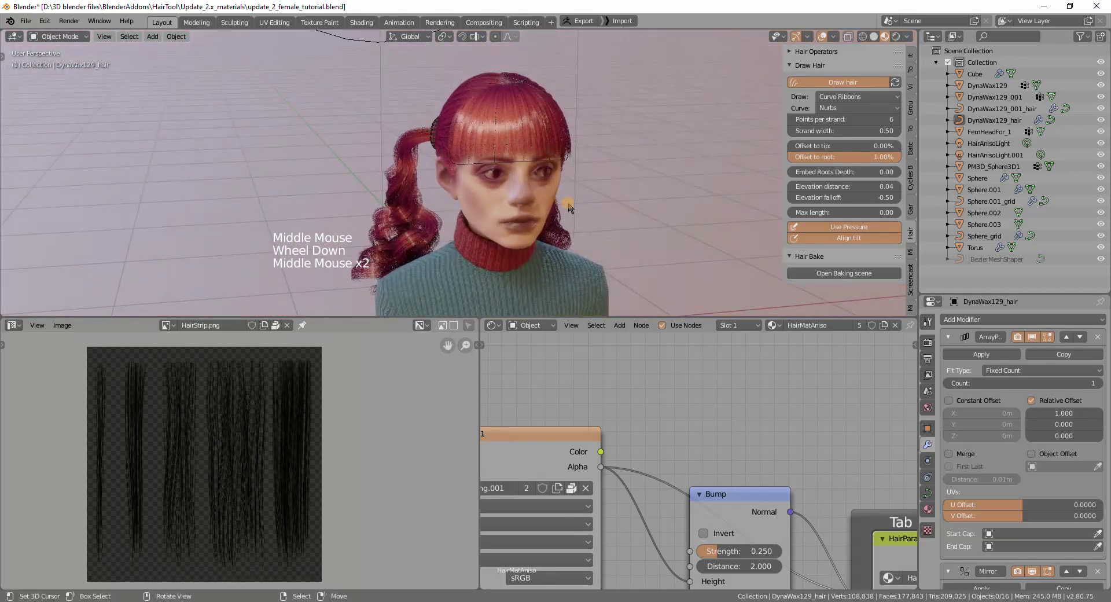